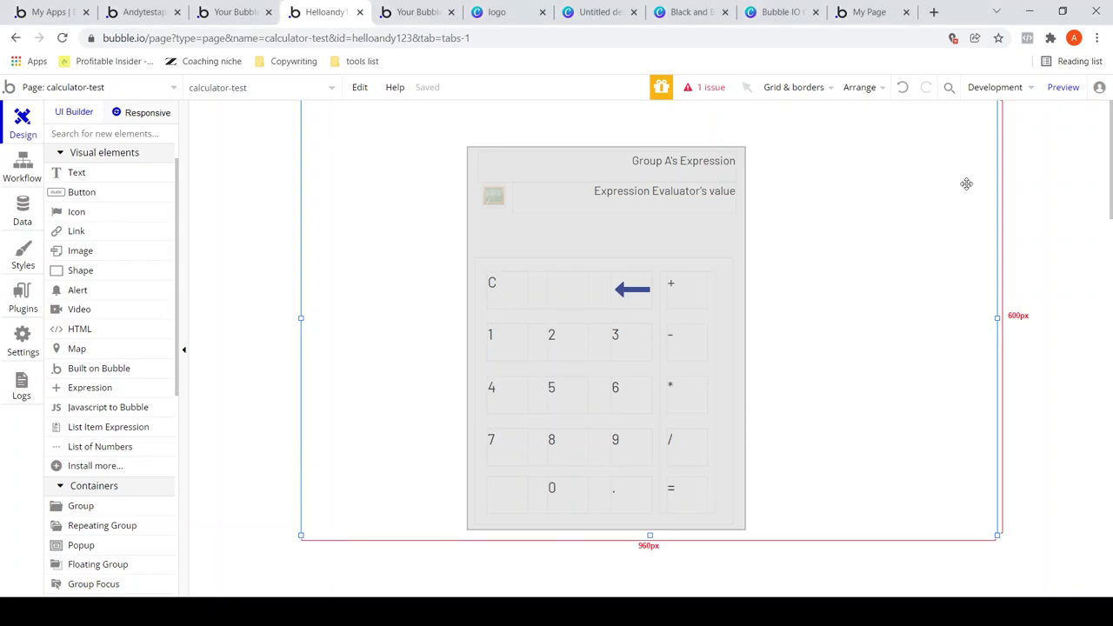
mouse_move(892, 267)
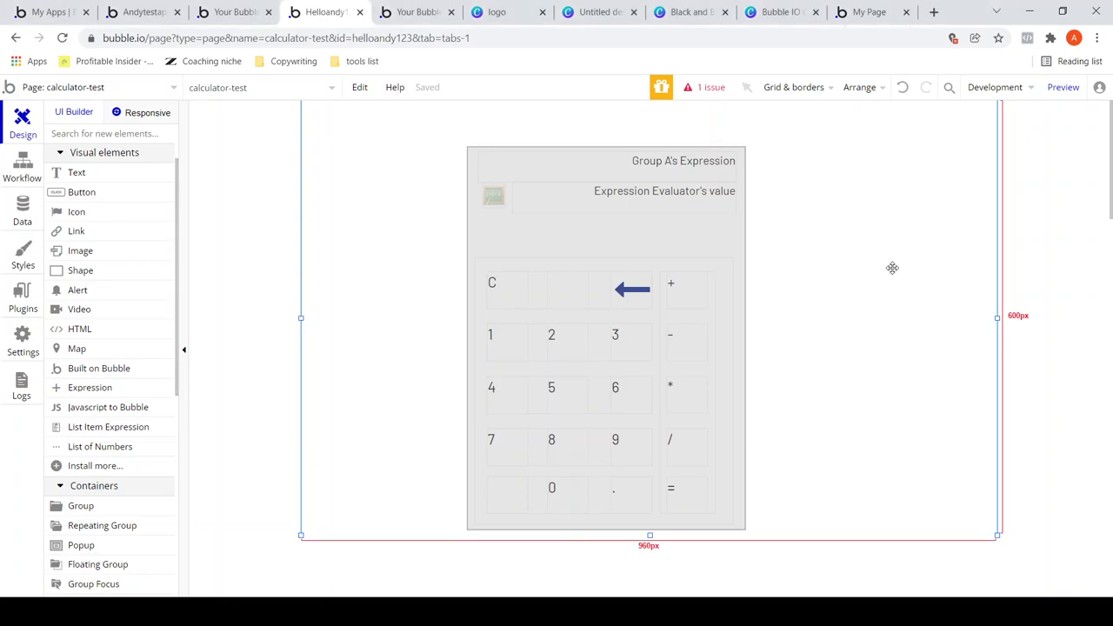
Select the C text on the calculator, then switch to the Canva explanation slides
left_click(494, 286)
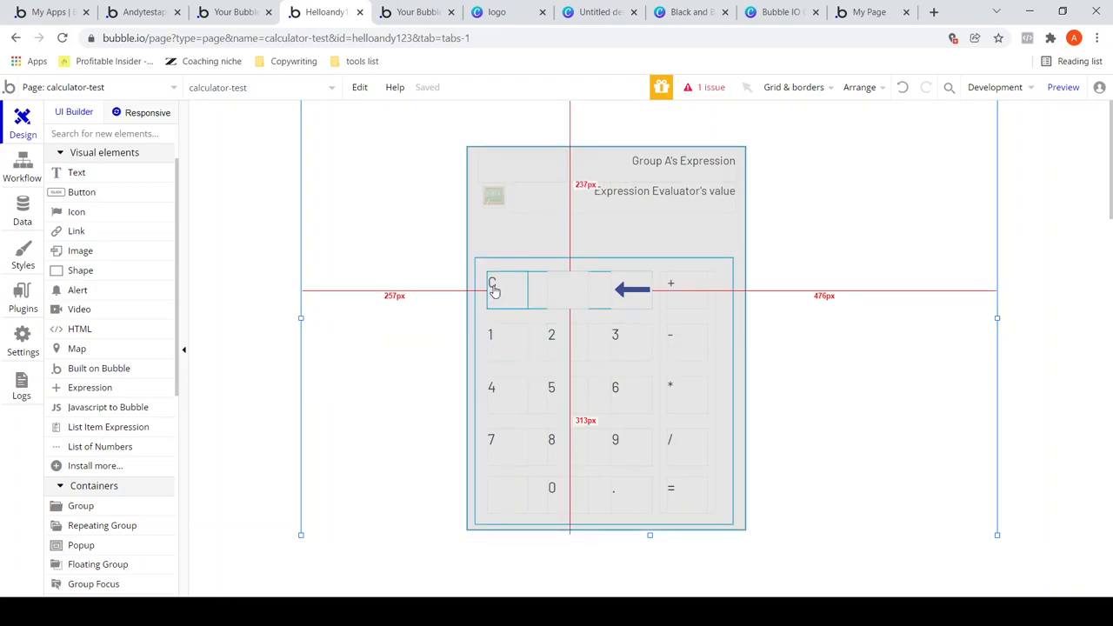
left_click(491, 282)
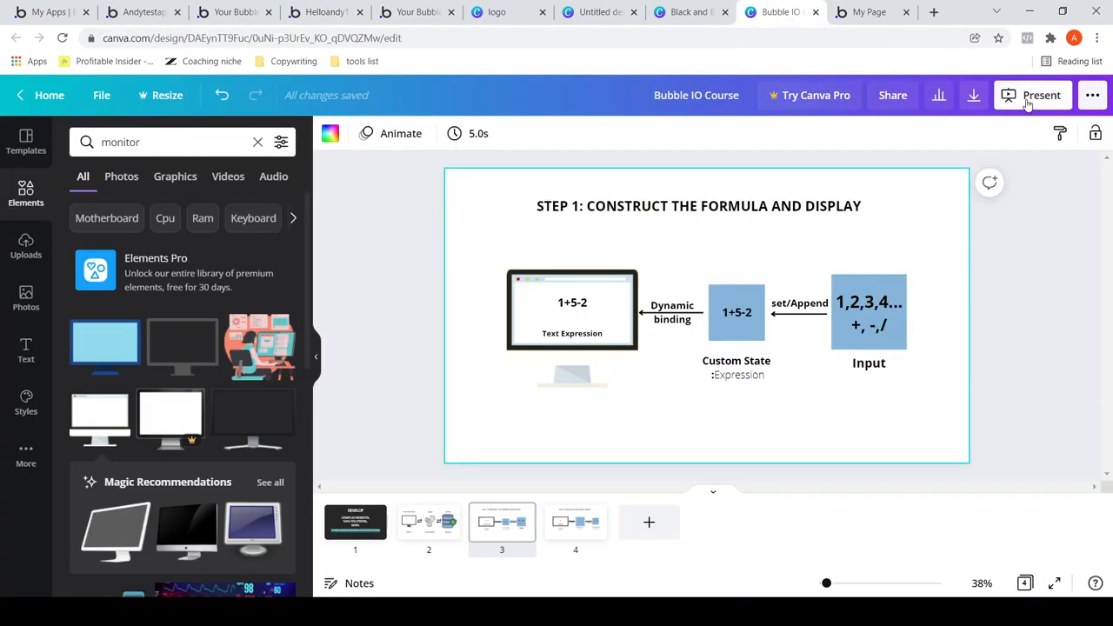
Return from the Canva Step 1 slide to the Bubble editor's calculator page
left_click(1040, 94)
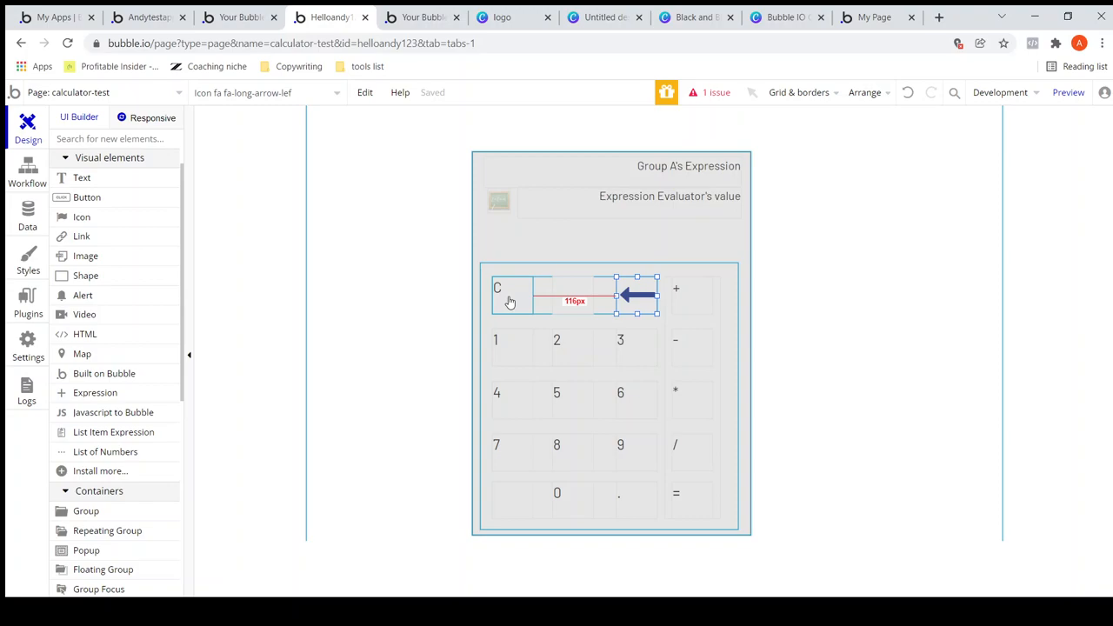
Add a Set state action on Group A's Expression to the Text C is clicked workflow
left_click(498, 289)
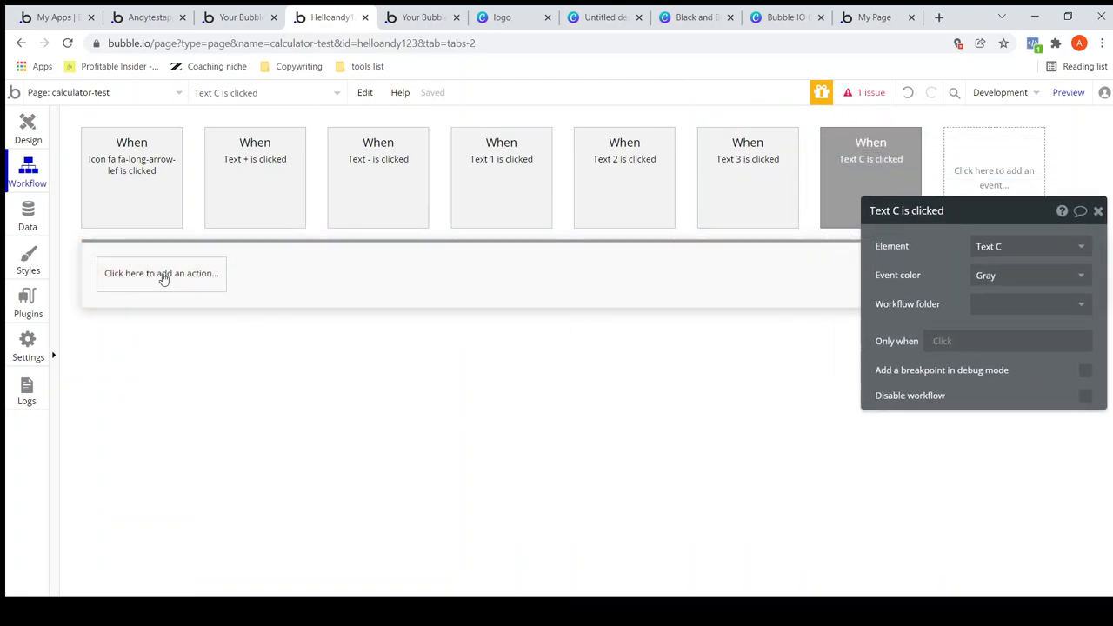
left_click(160, 273)
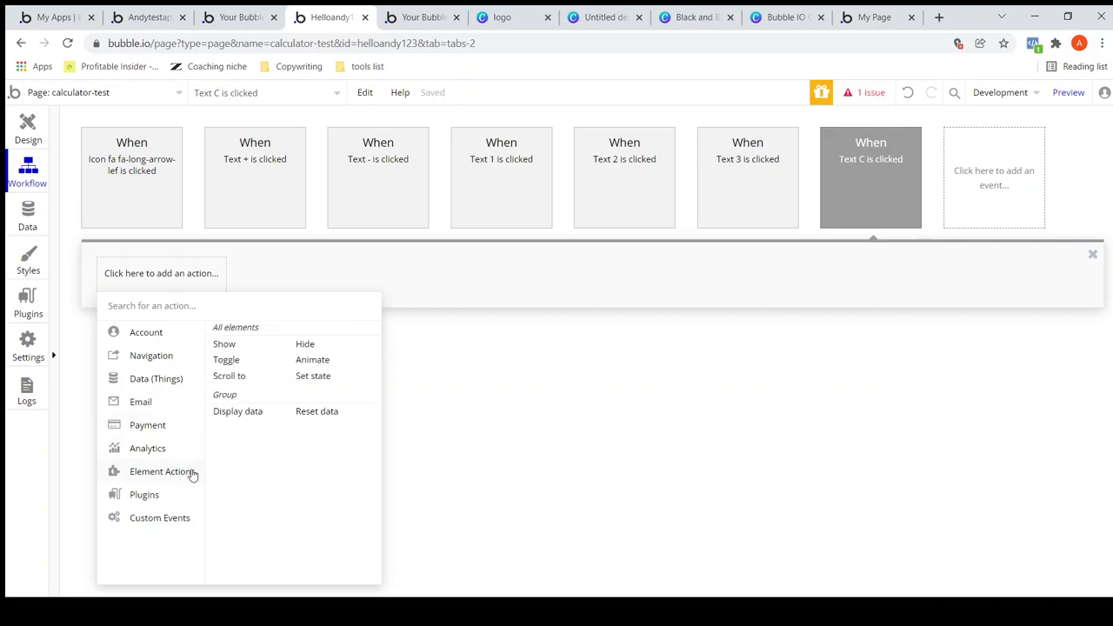
left_click(313, 375)
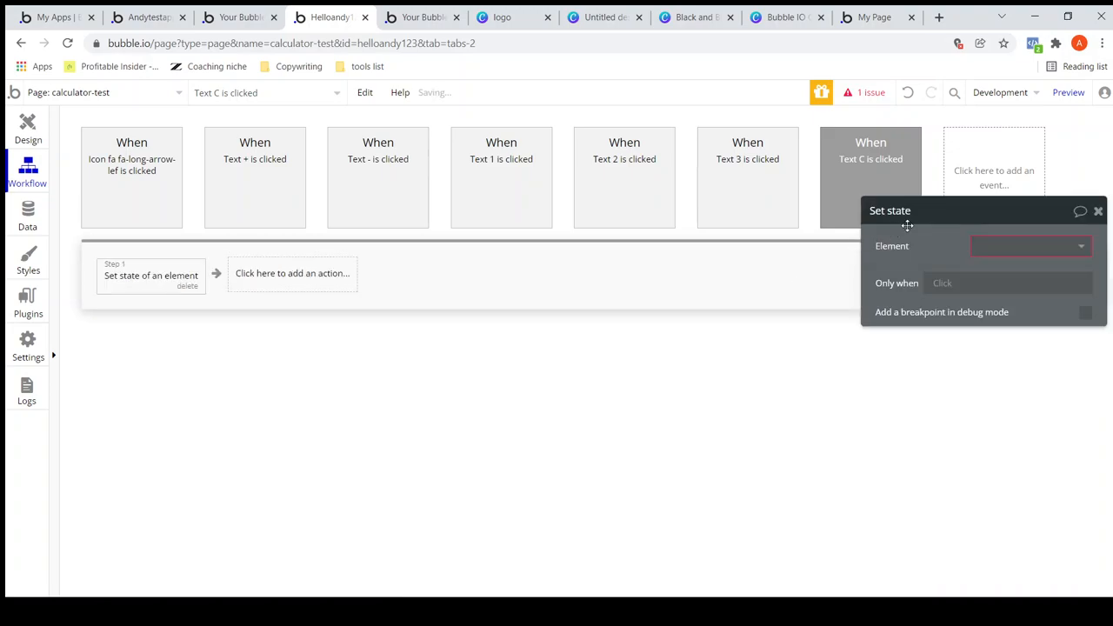
left_click(1030, 247)
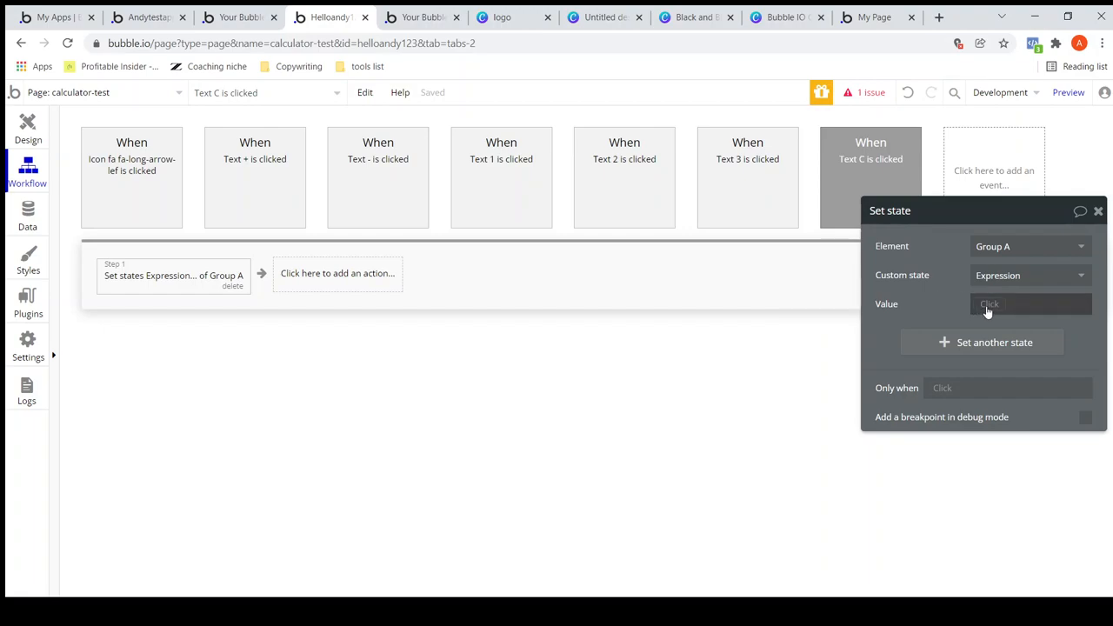
mouse_move(929, 311)
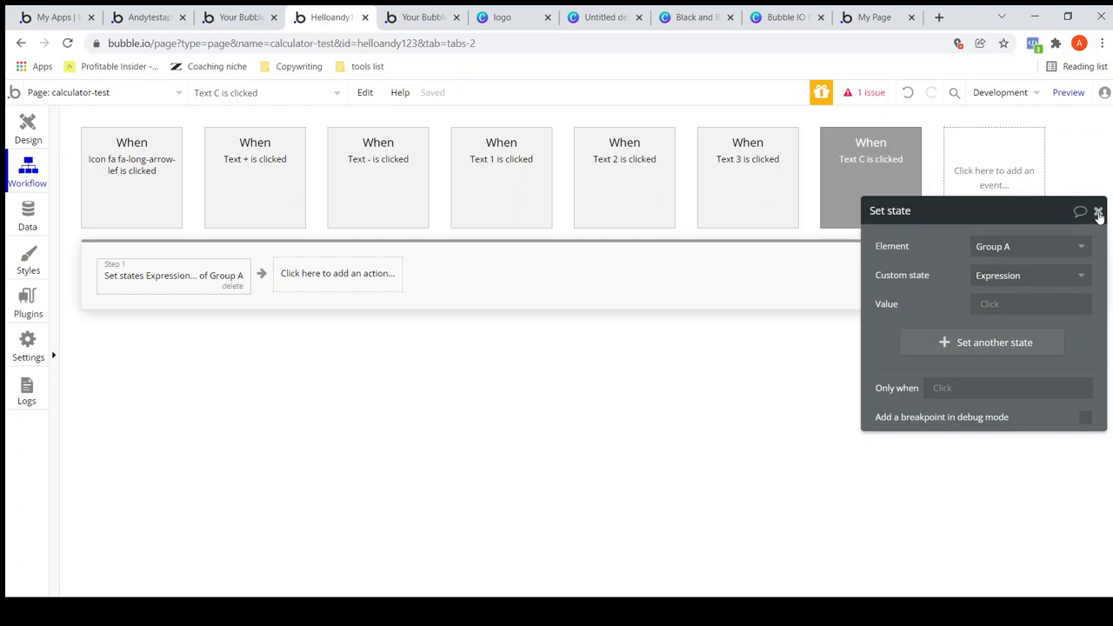
left_click(1100, 212)
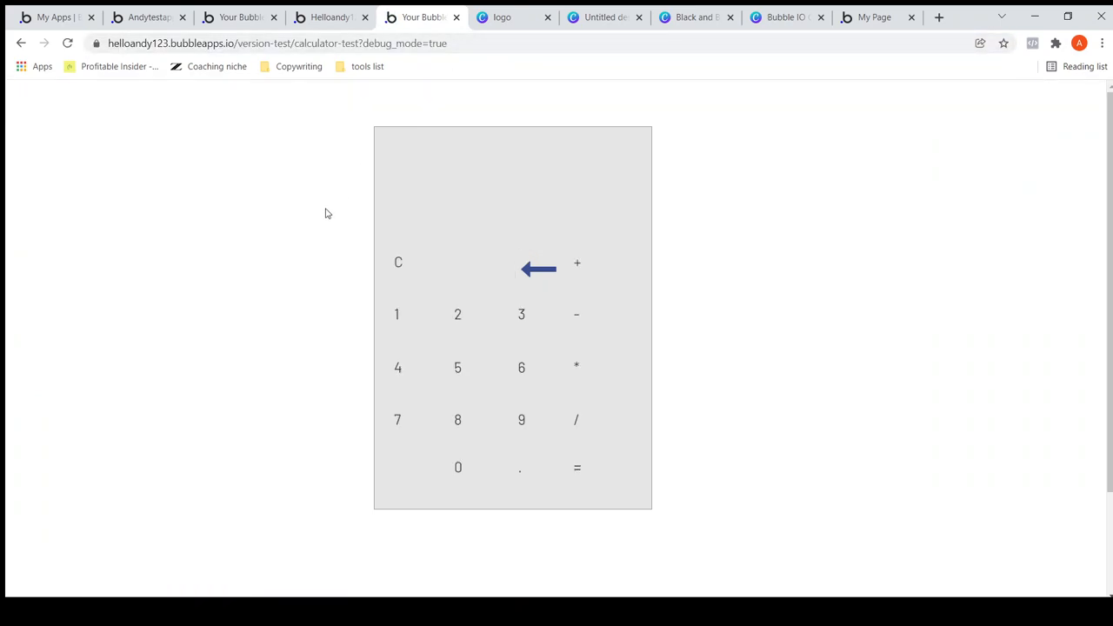
Enter 1, 2, + in the preview calculator and clear the expression with C
left_click(396, 313)
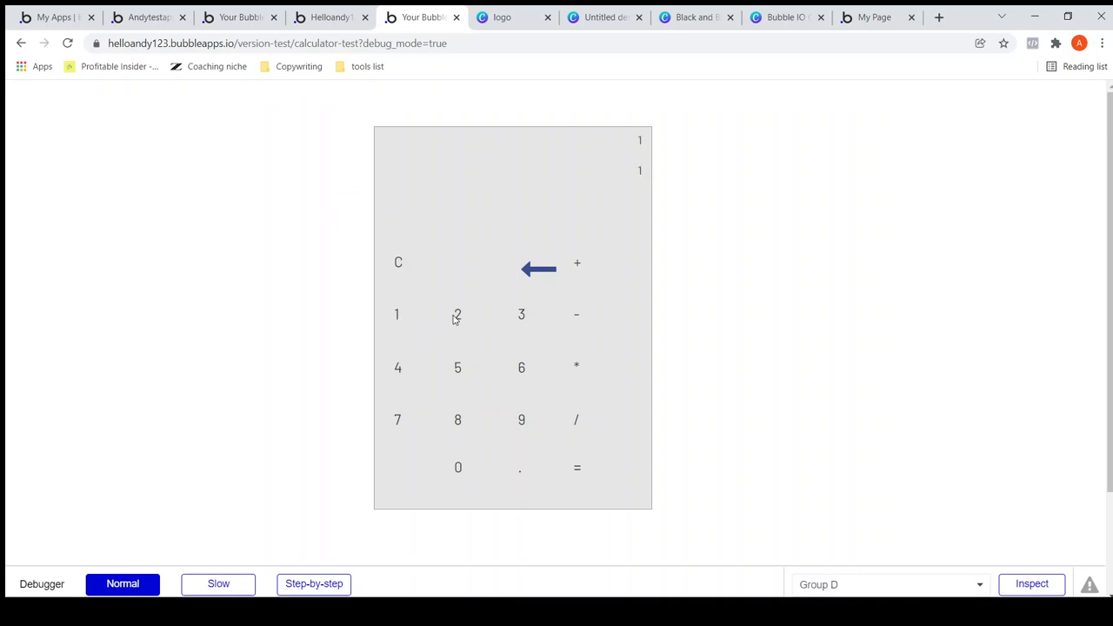
left_click(457, 313)
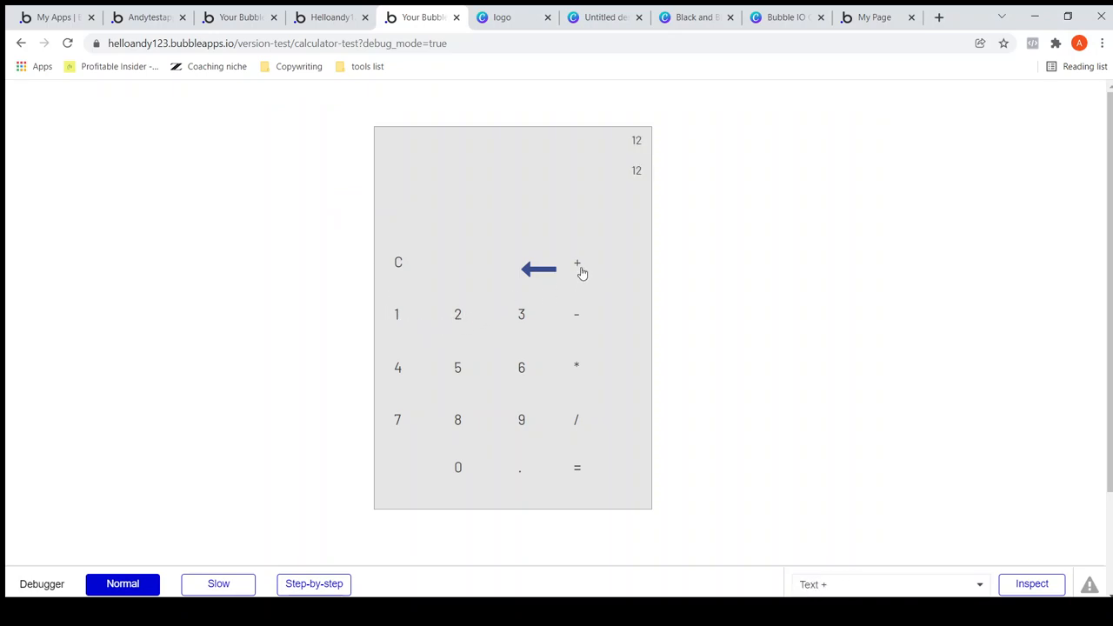
left_click(522, 313)
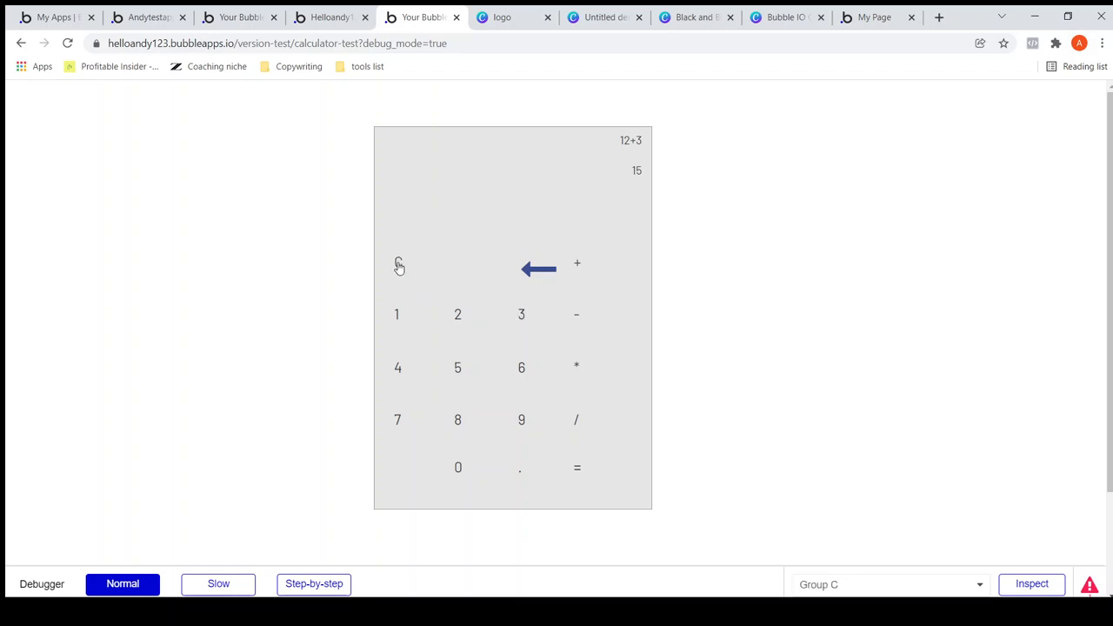
left_click(398, 263)
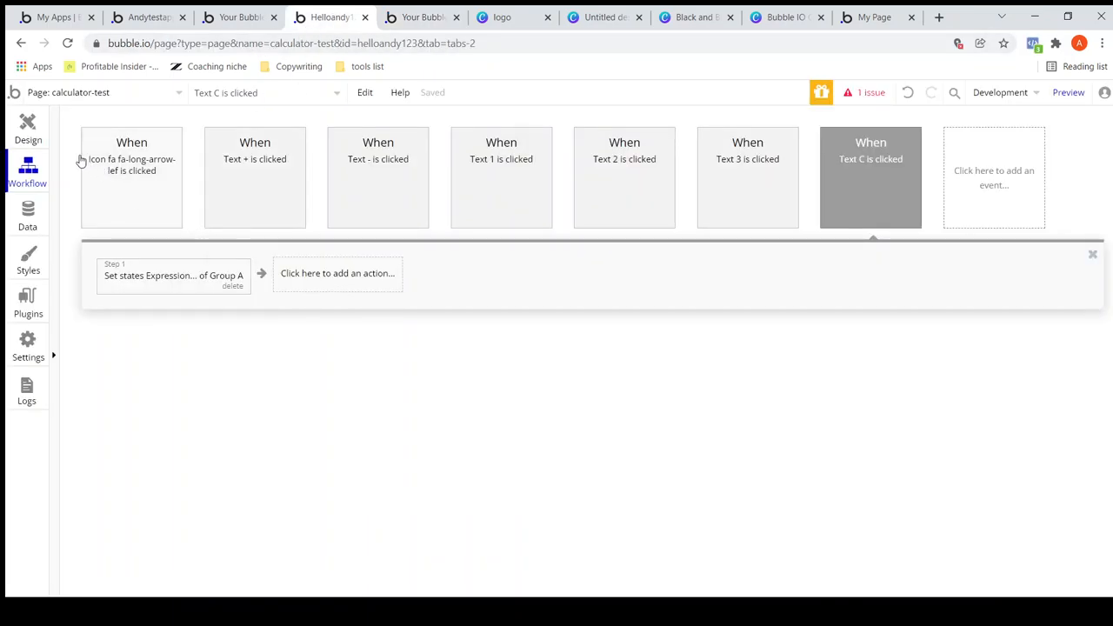
Create the arrow-icon click workflow with a Set state action targeting Group A's Expression
left_click(28, 125)
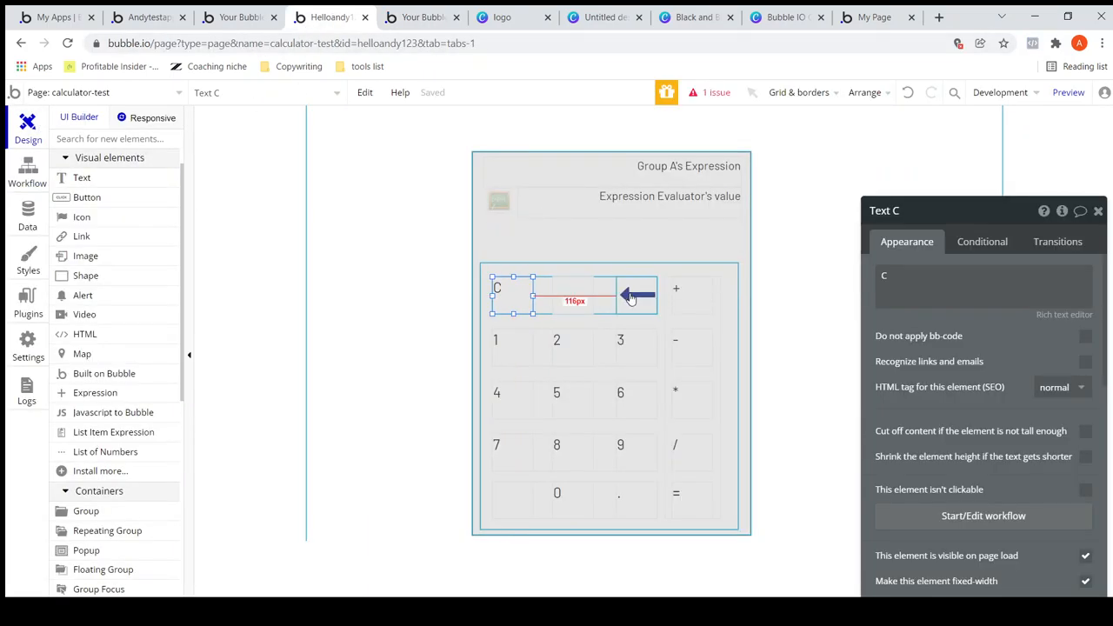
left_click(636, 294)
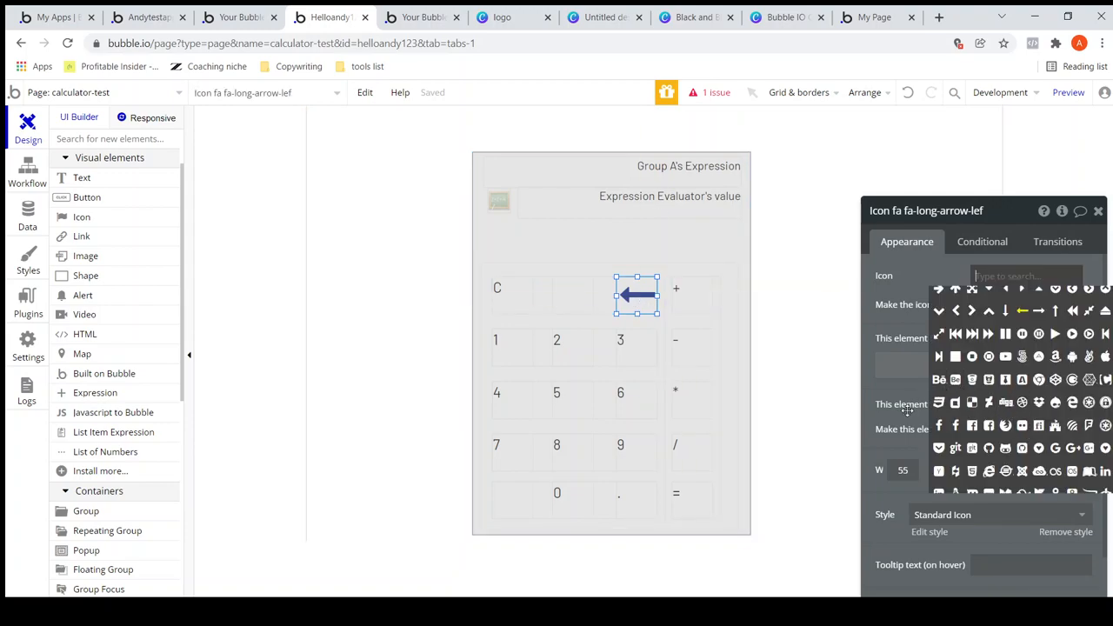
left_click(28, 172)
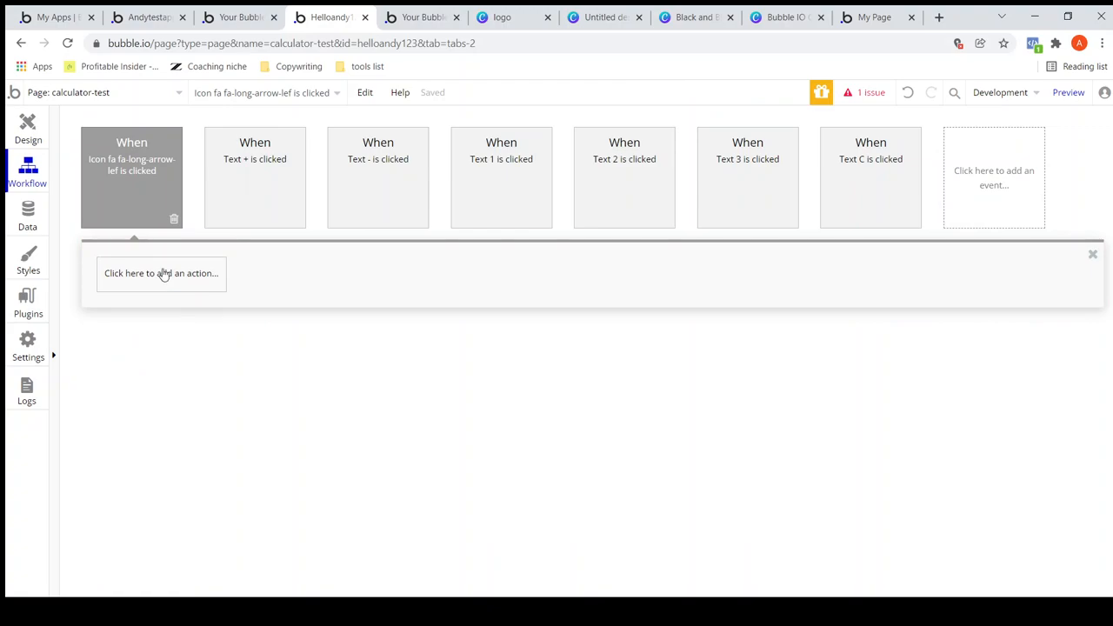
left_click(160, 273)
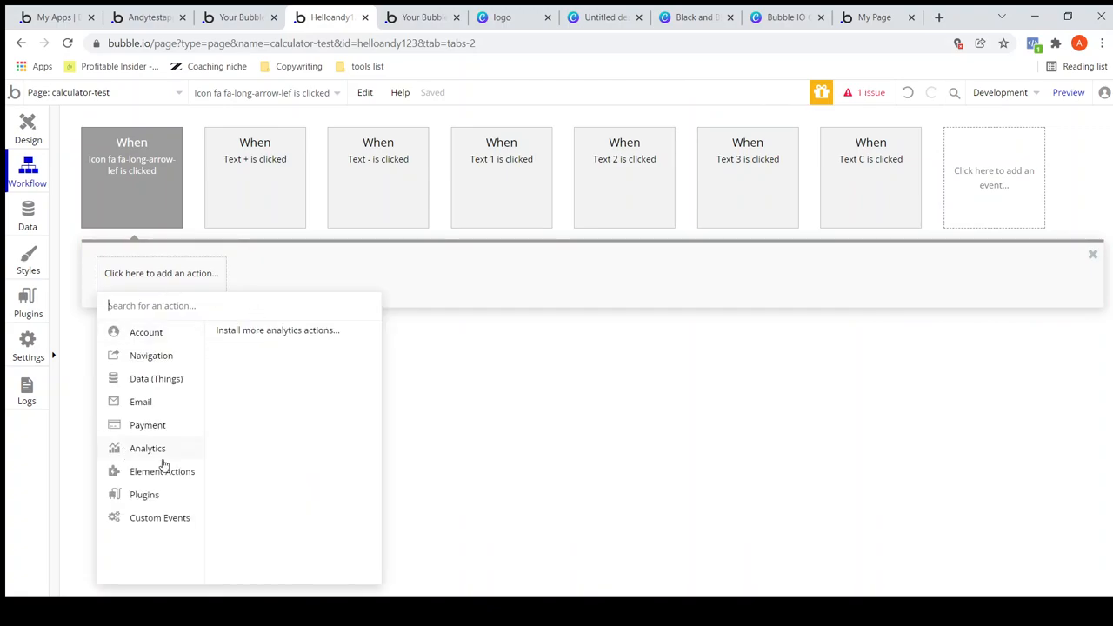
left_click(162, 472)
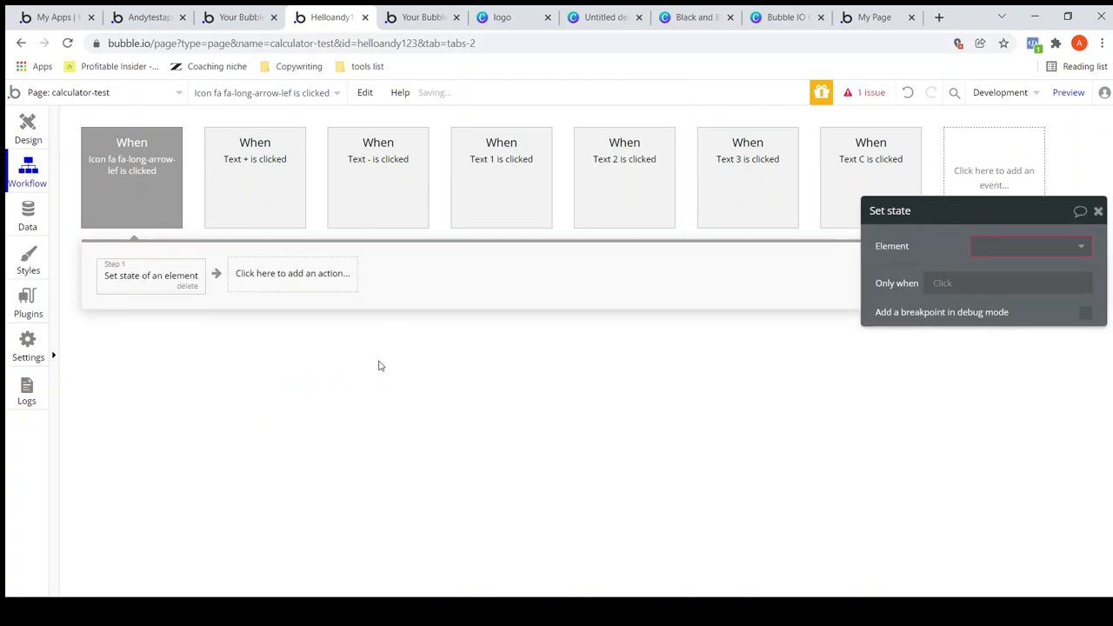
left_click(1030, 247)
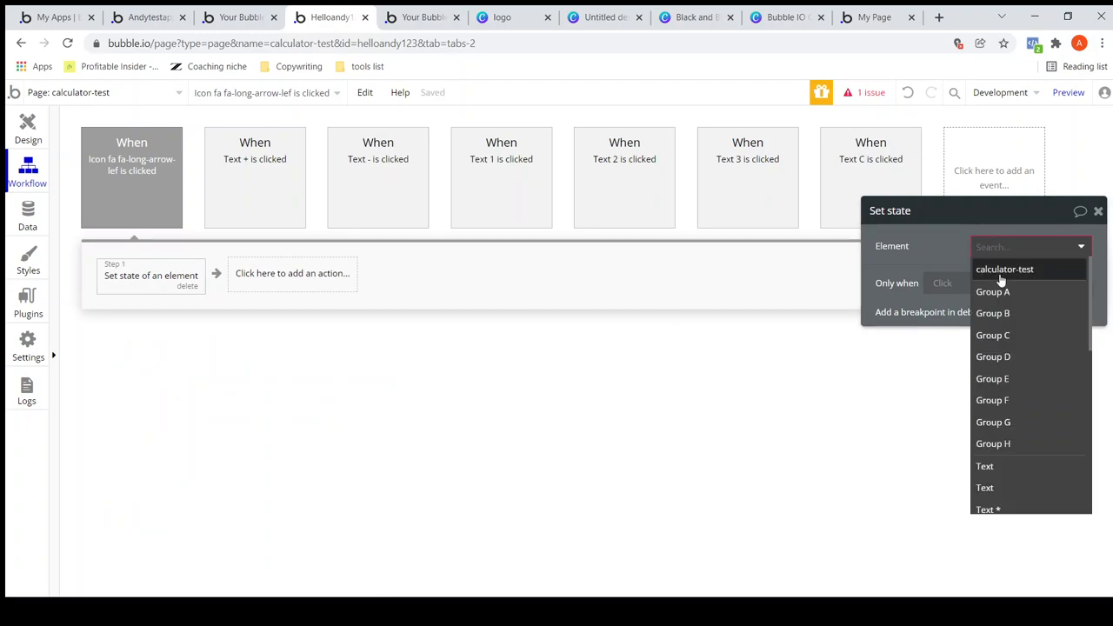
left_click(993, 292)
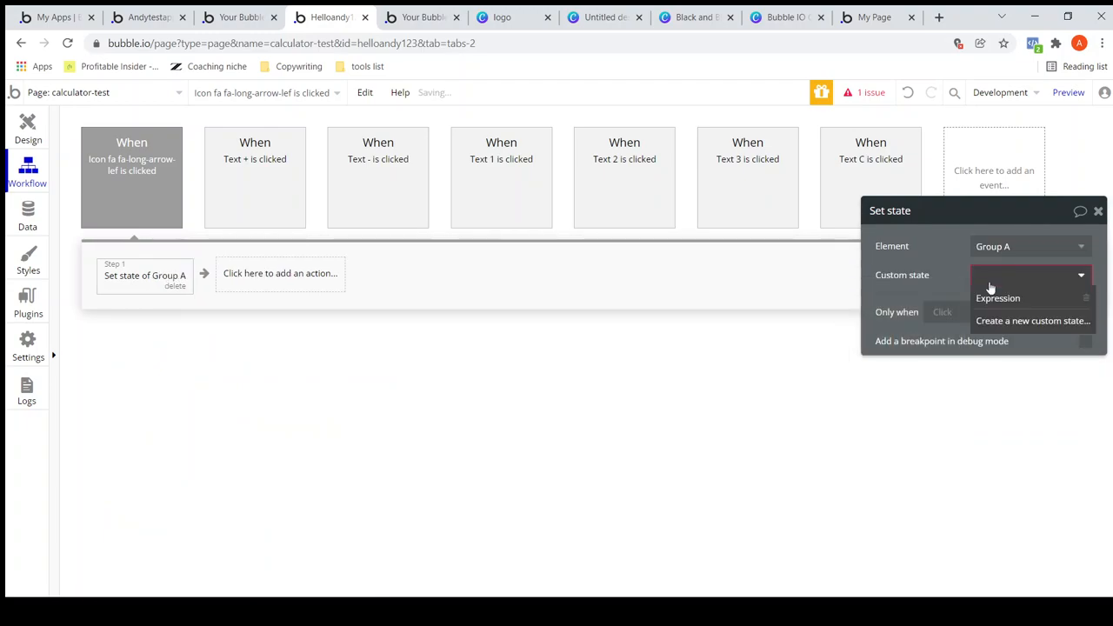
left_click(998, 297)
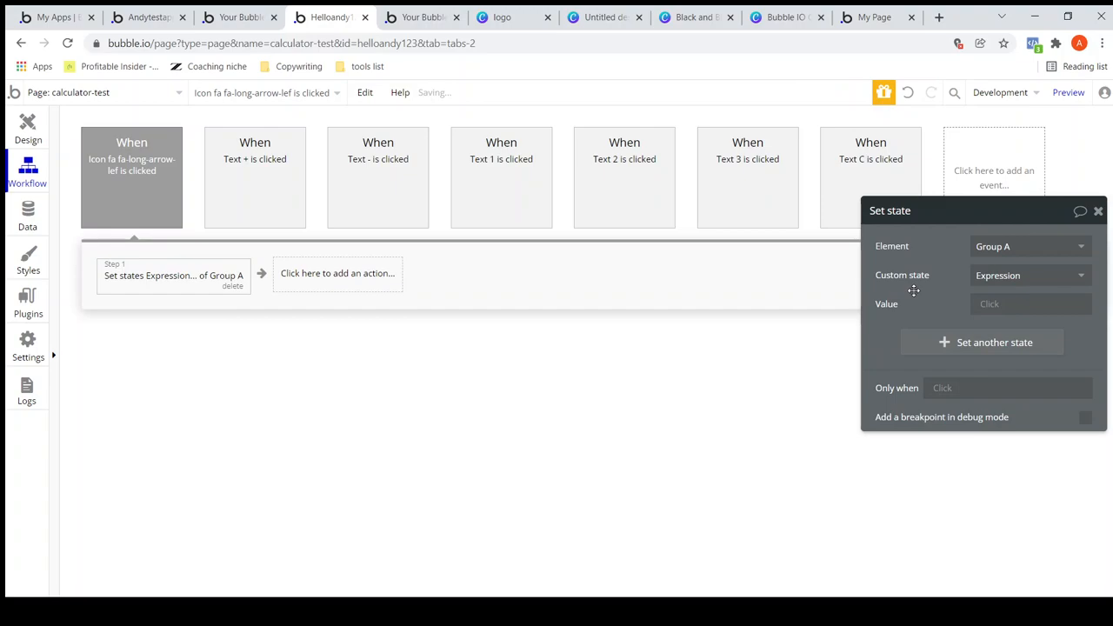
mouse_move(988, 306)
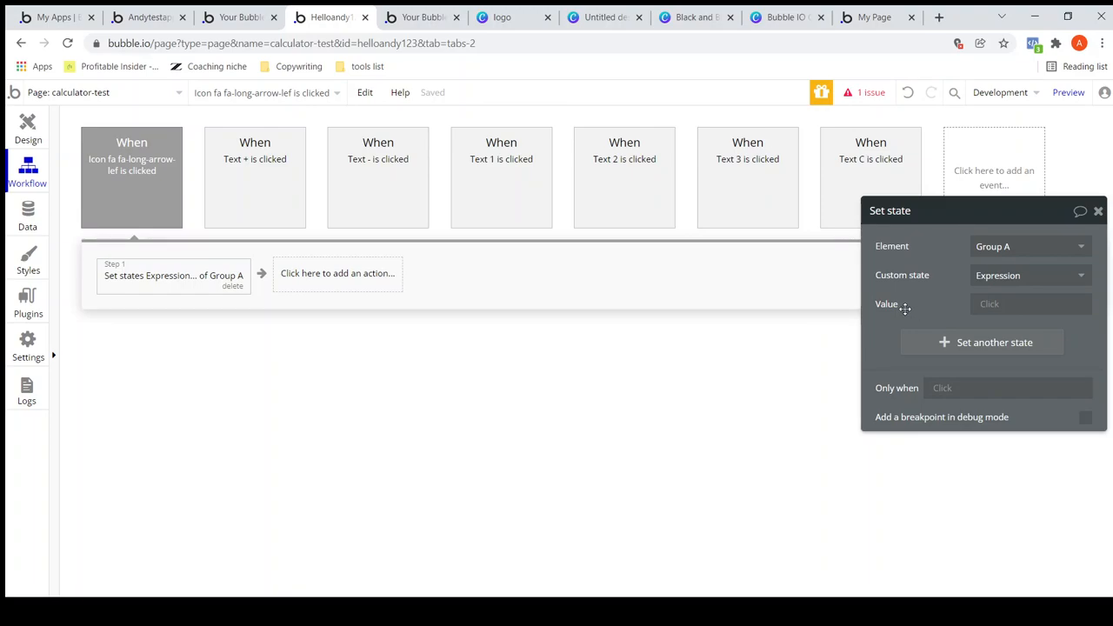
Set the new value to Group A's Expression with a :find & replace operation
left_click(1030, 302)
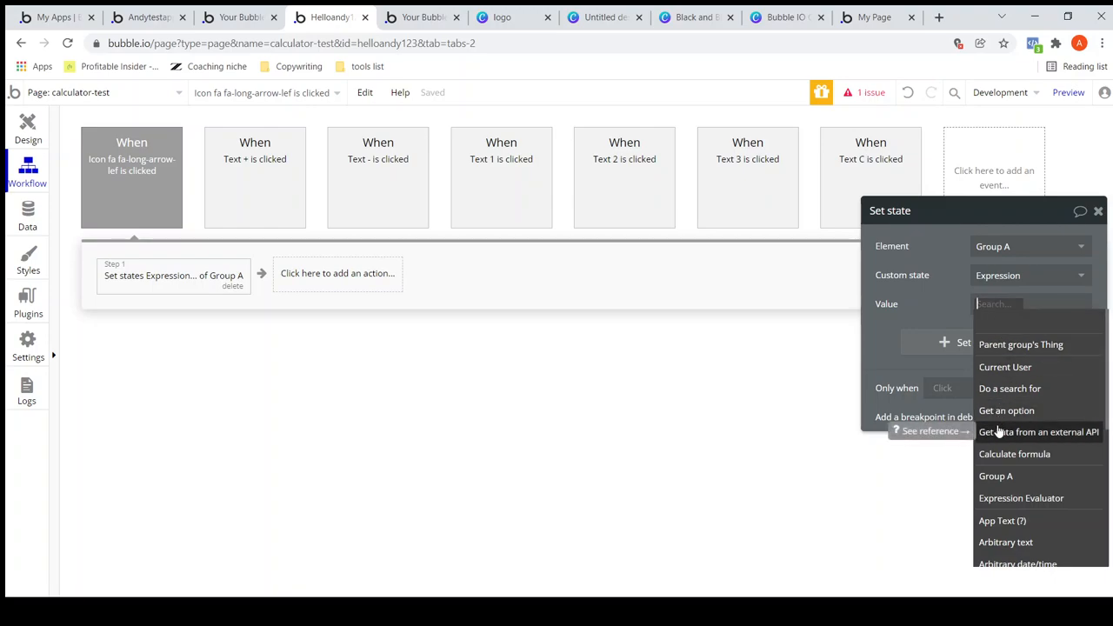
scroll("down", 3)
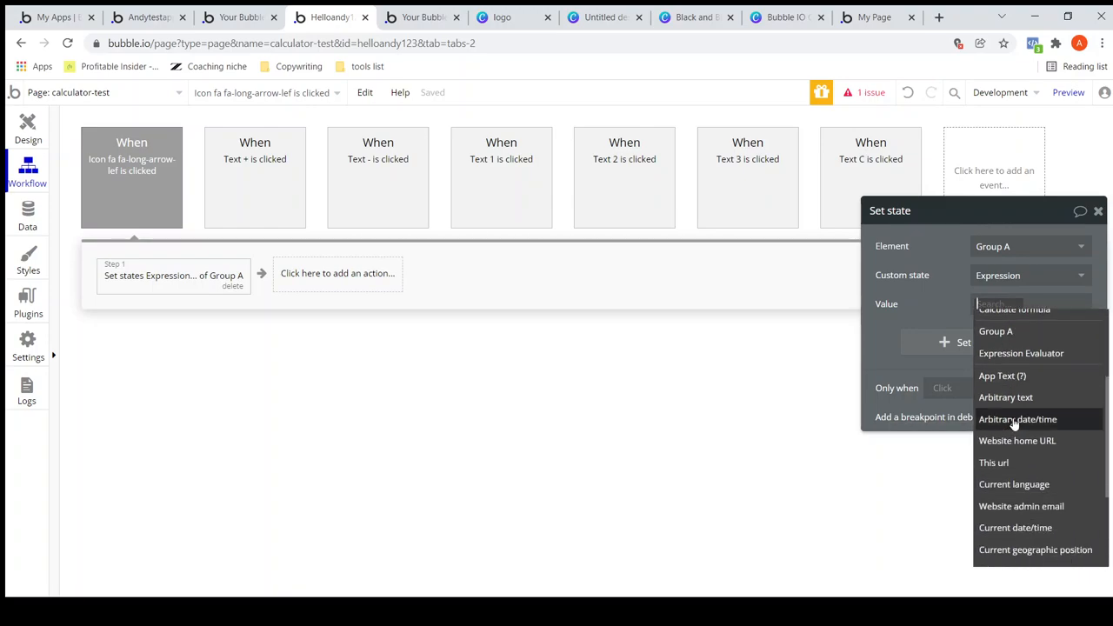
mouse_move(1006, 397)
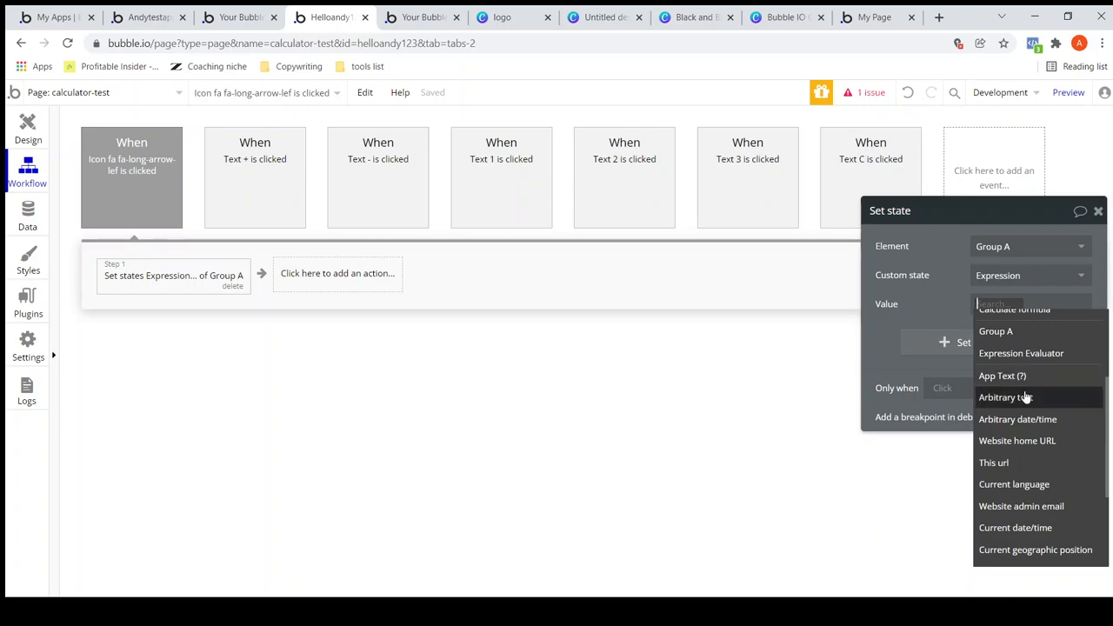
scroll("up", 3)
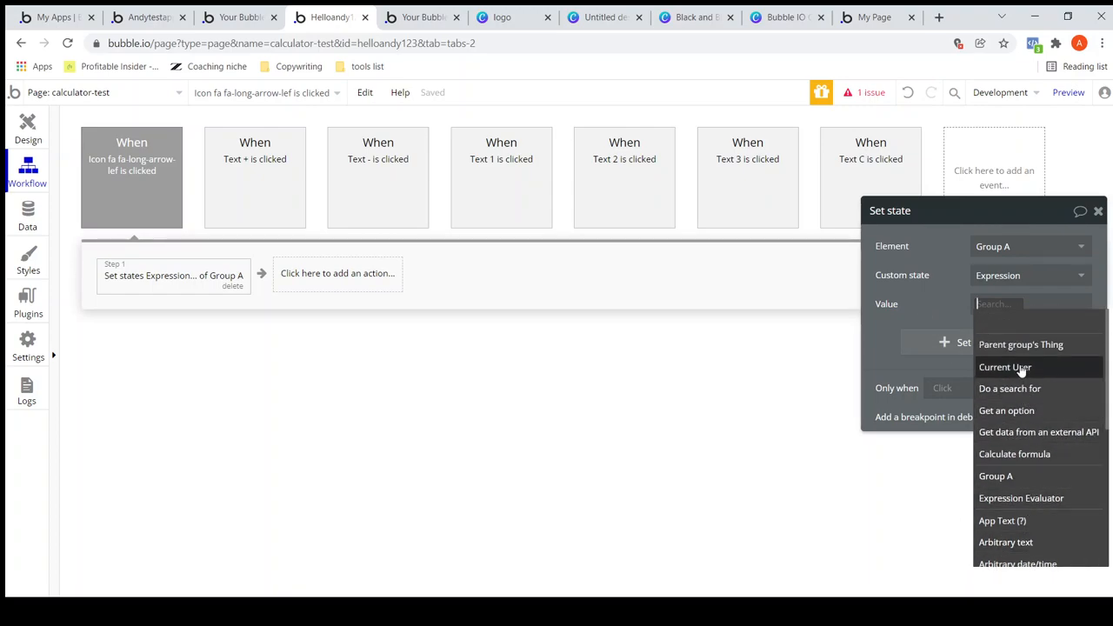
left_click(995, 477)
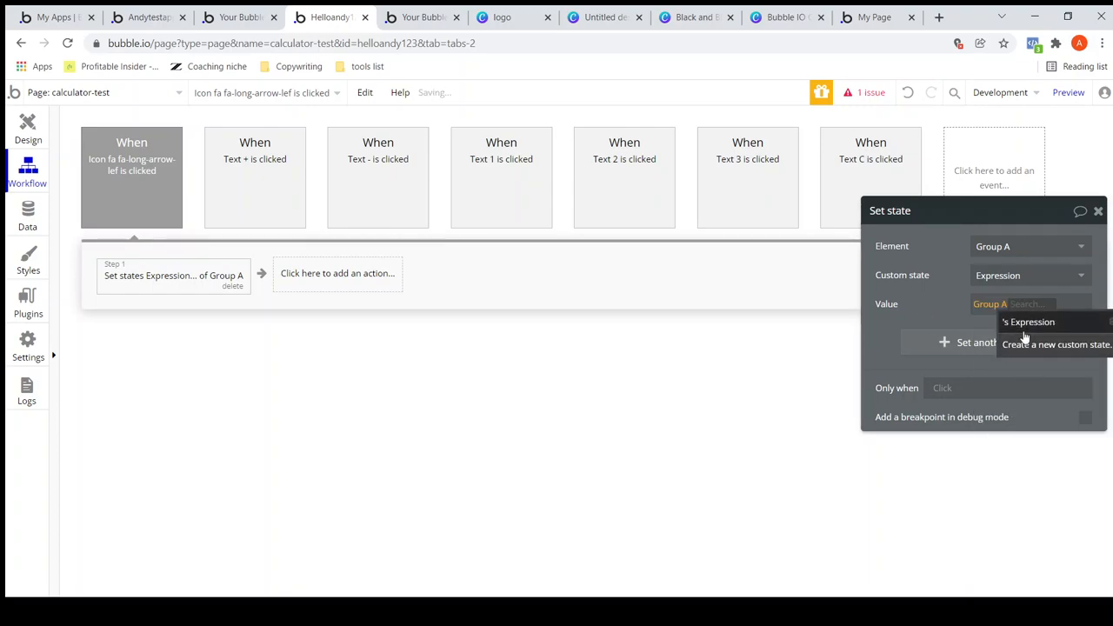
left_click(1030, 322)
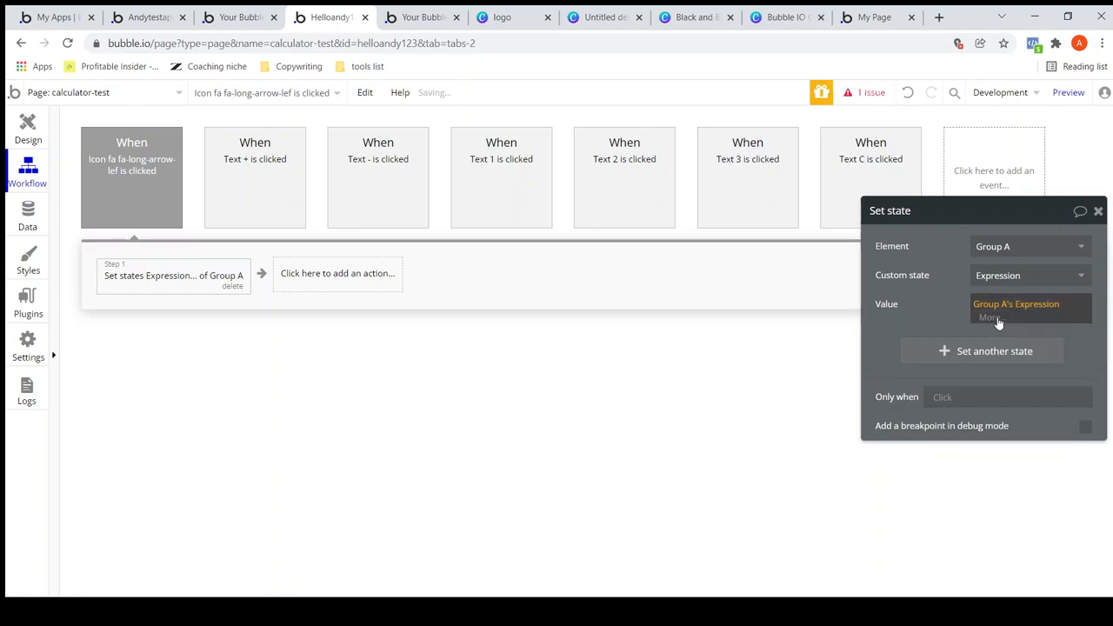
left_click(991, 317)
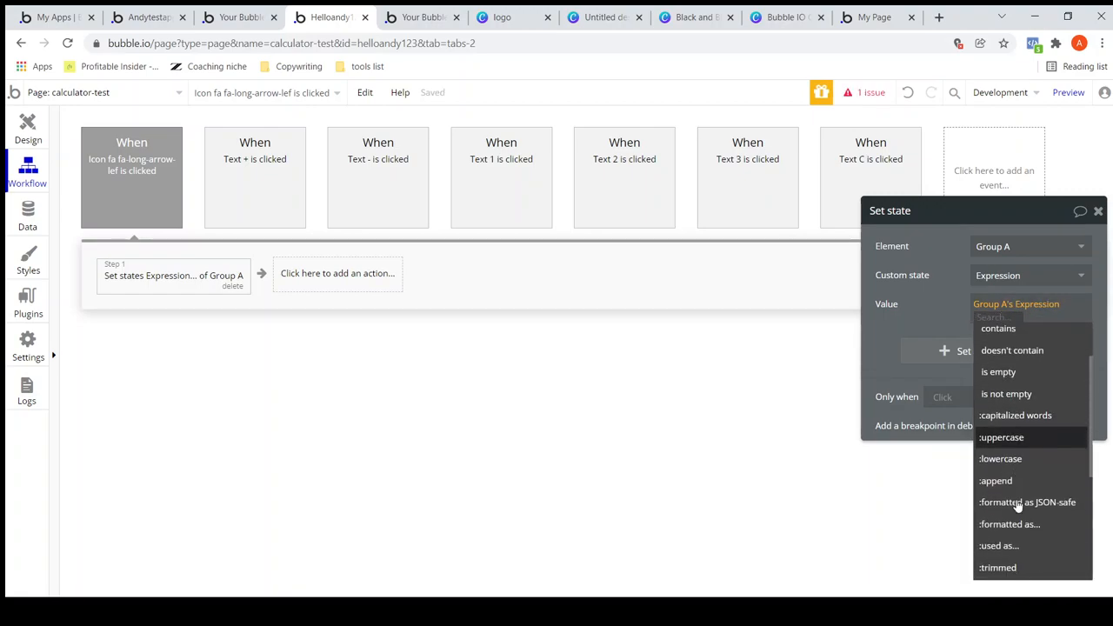
scroll("down", 3)
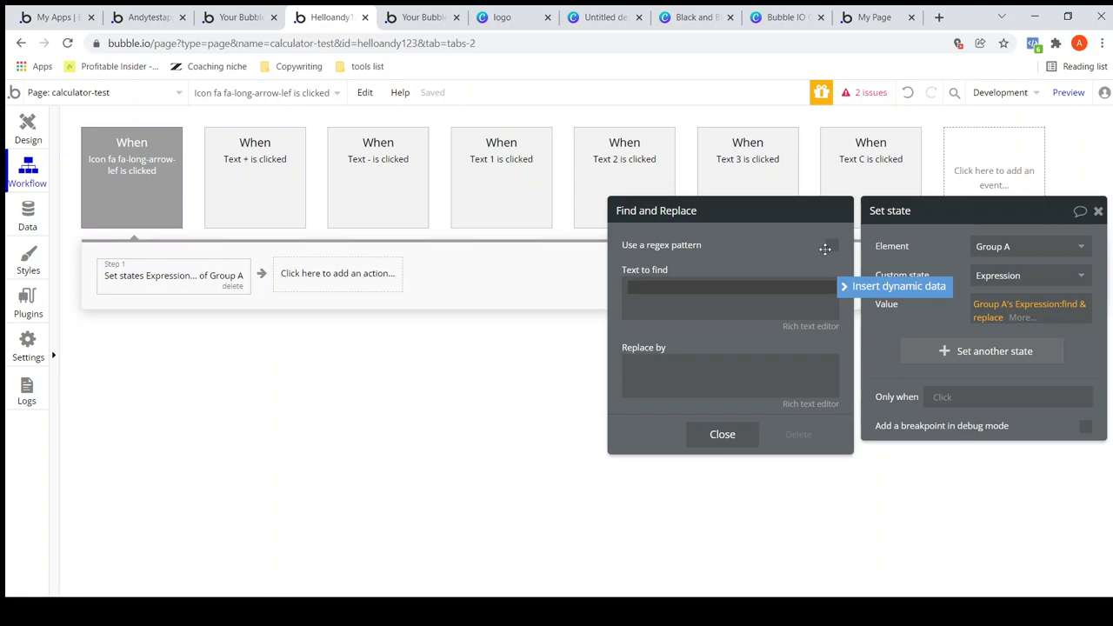
Enable regex with pattern .{1}$ and an empty replacement, then close the settings
left_click(831, 243)
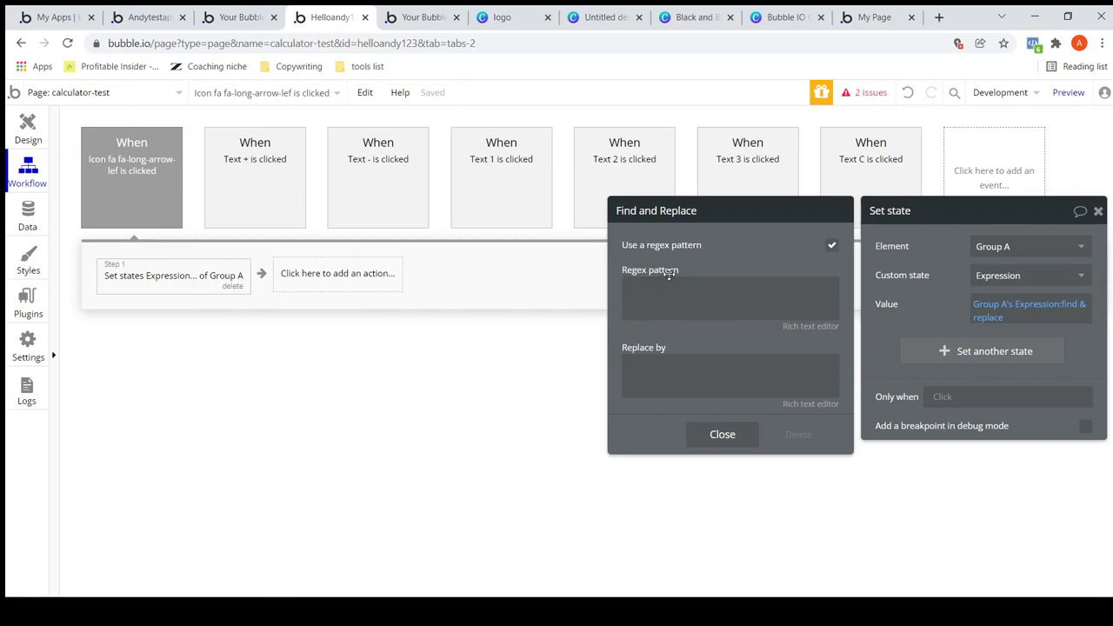
left_click(731, 297)
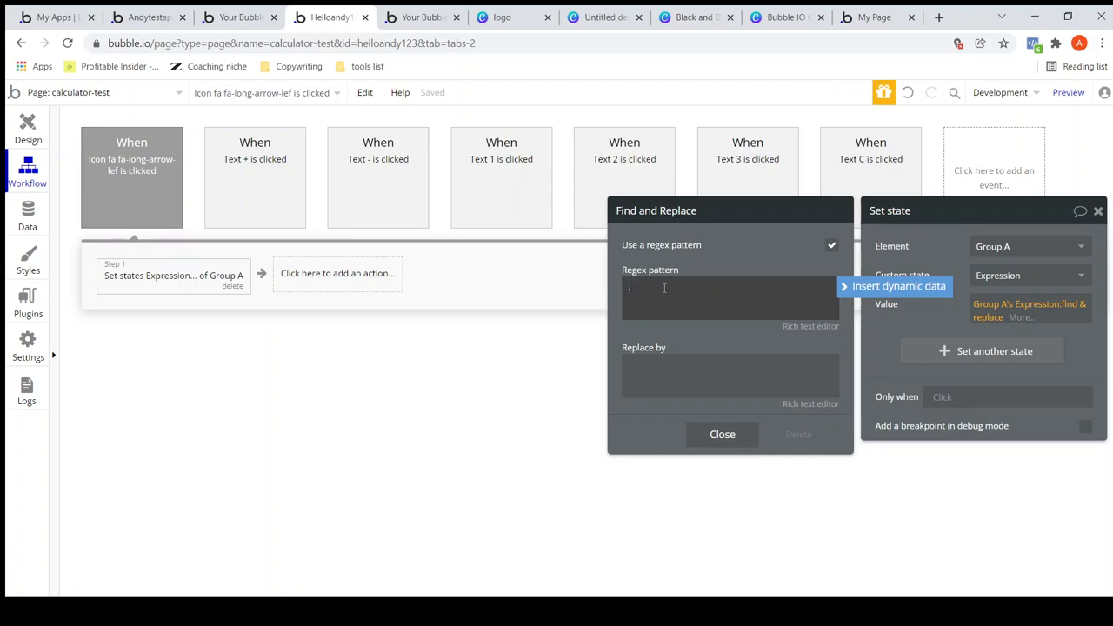
type(".{1")
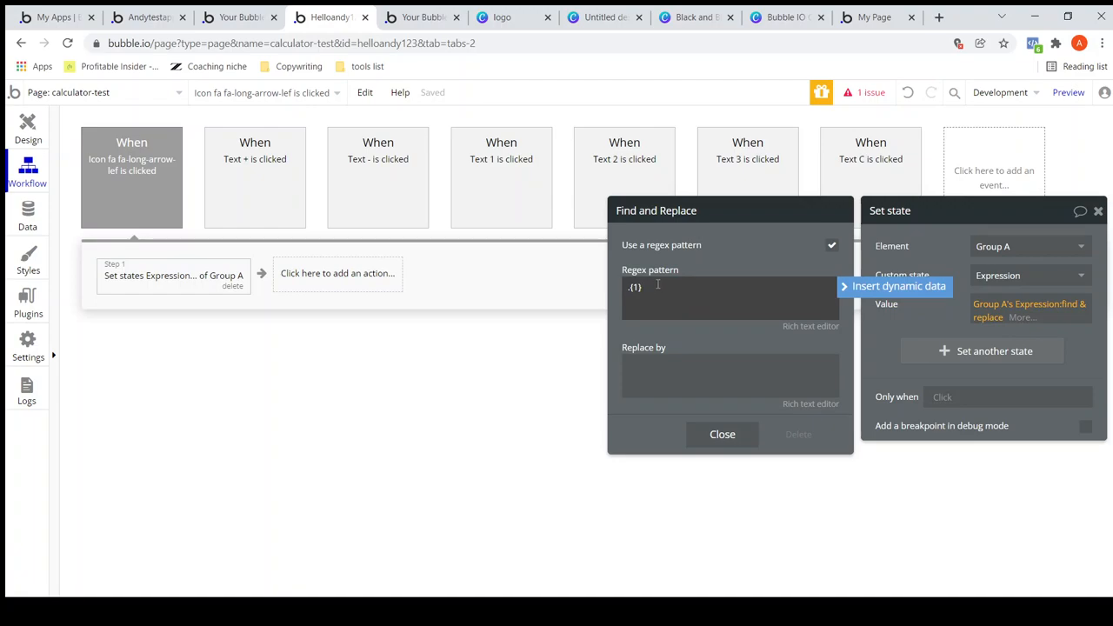
type("$")
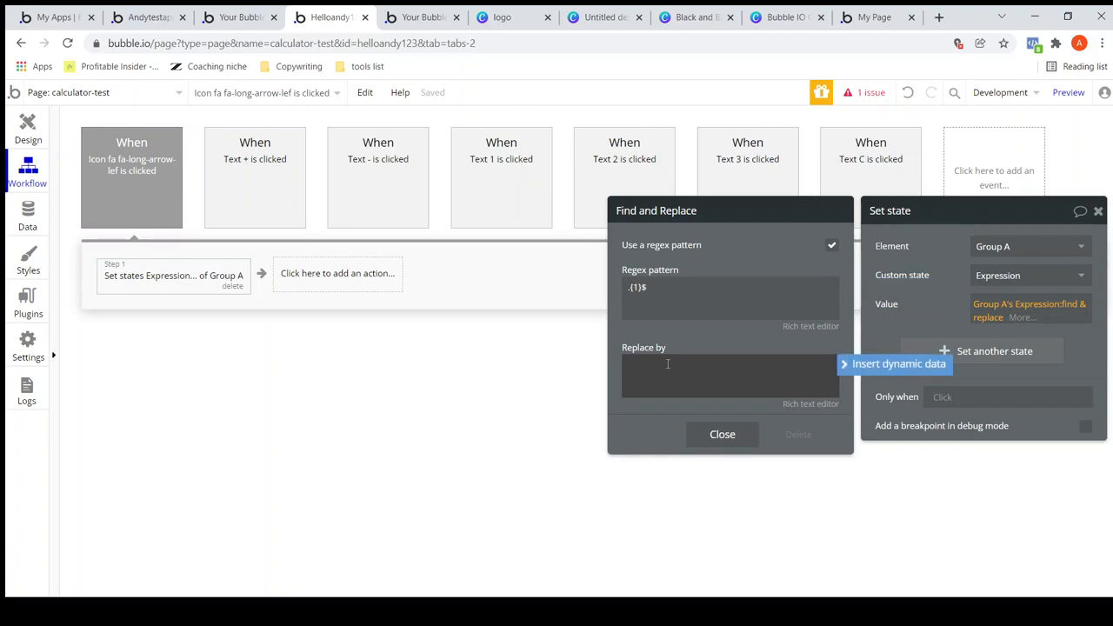
type("#")
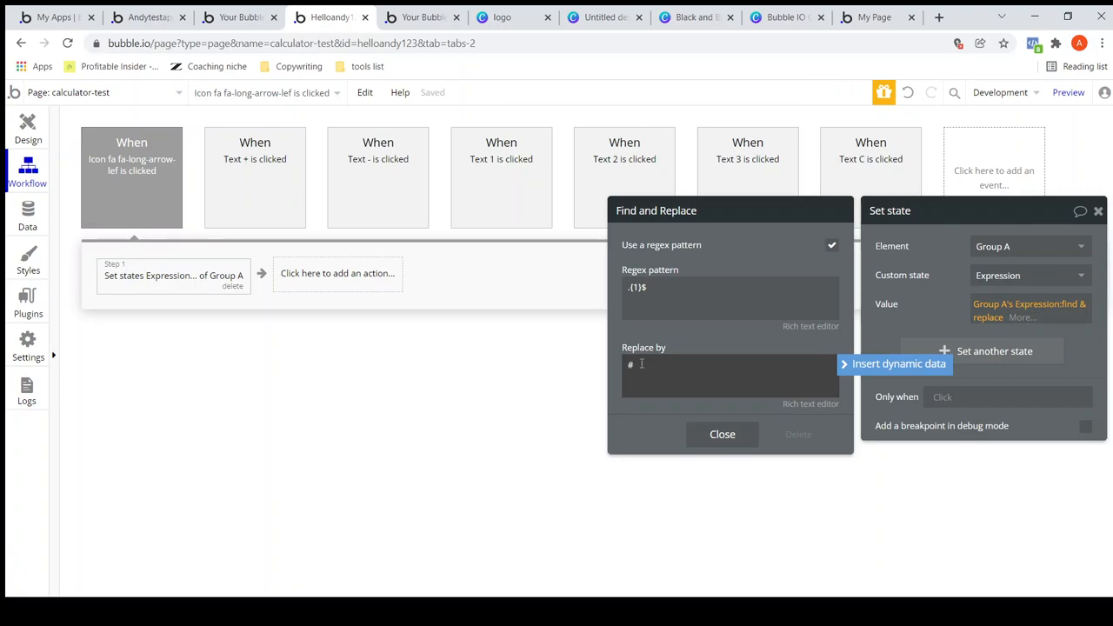
key("Backspace")
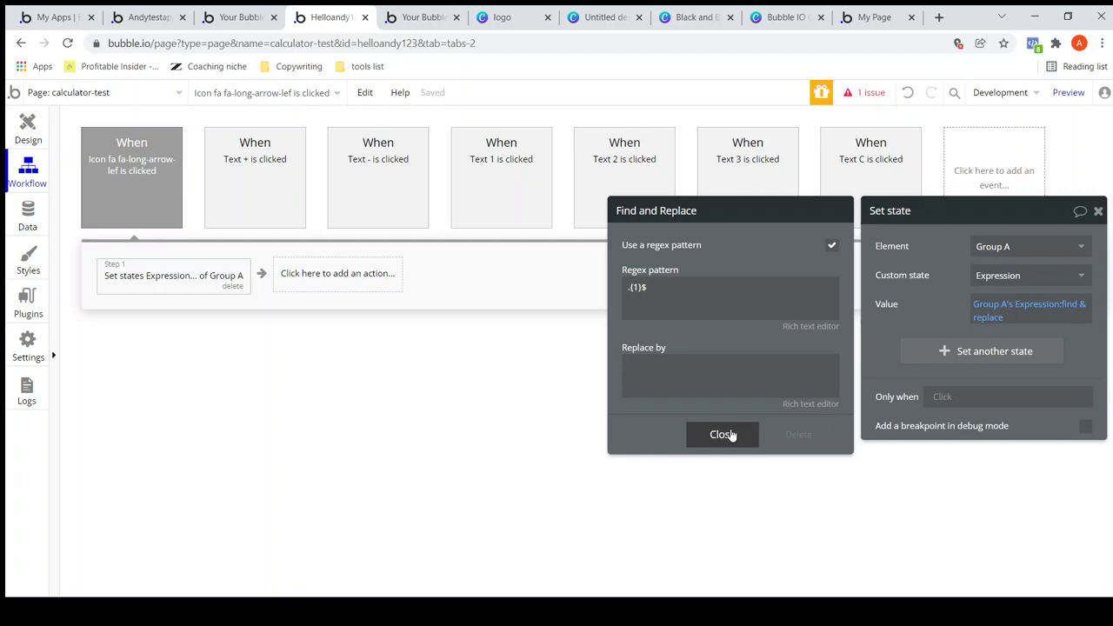
left_click(723, 435)
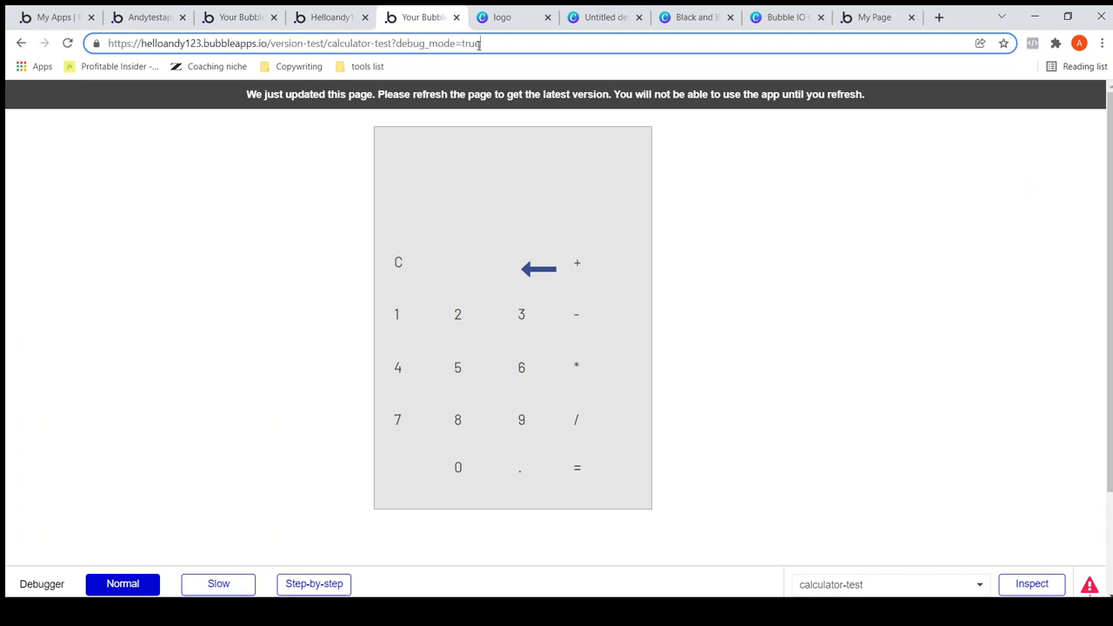
Reload the preview and backspace 23 and 2+2 with the arrow until the display is empty
left_click(397, 261)
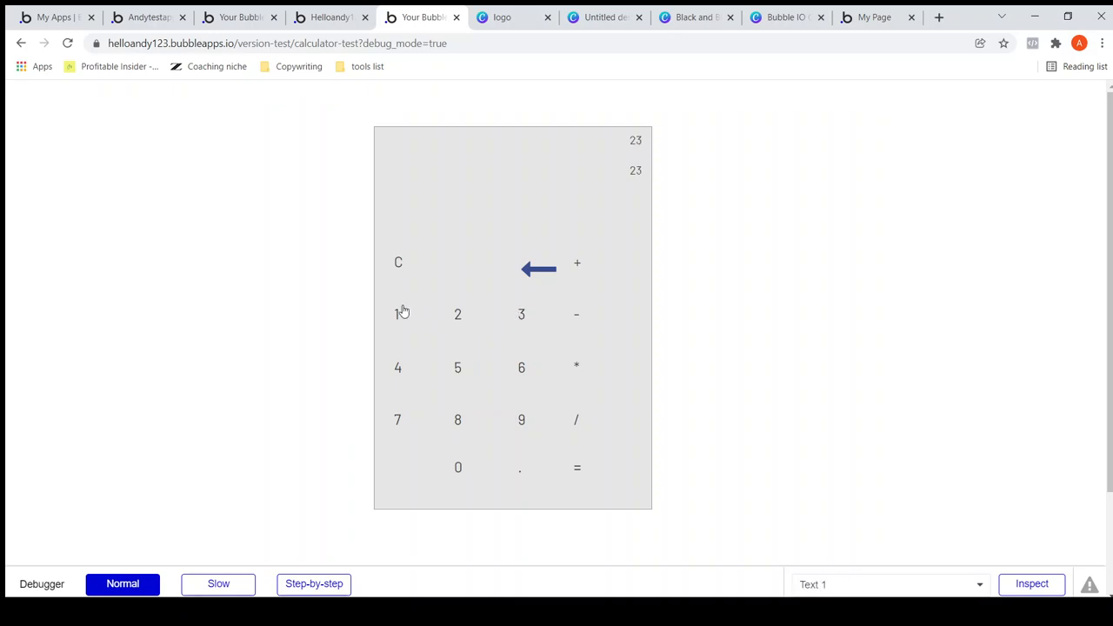
left_click(538, 267)
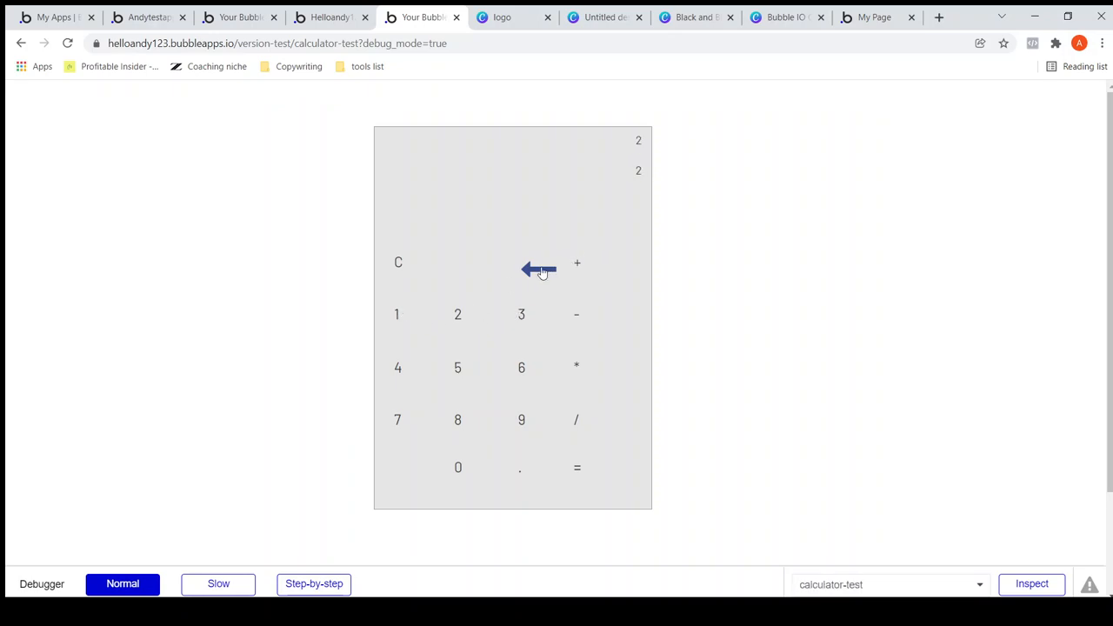
left_click(578, 263)
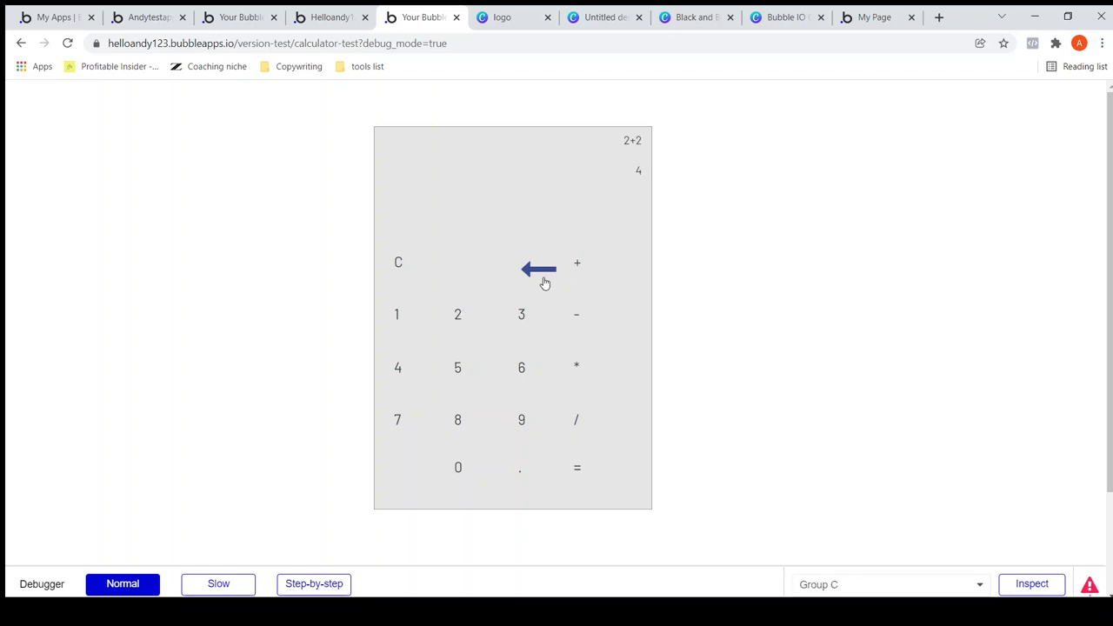
left_click(538, 268)
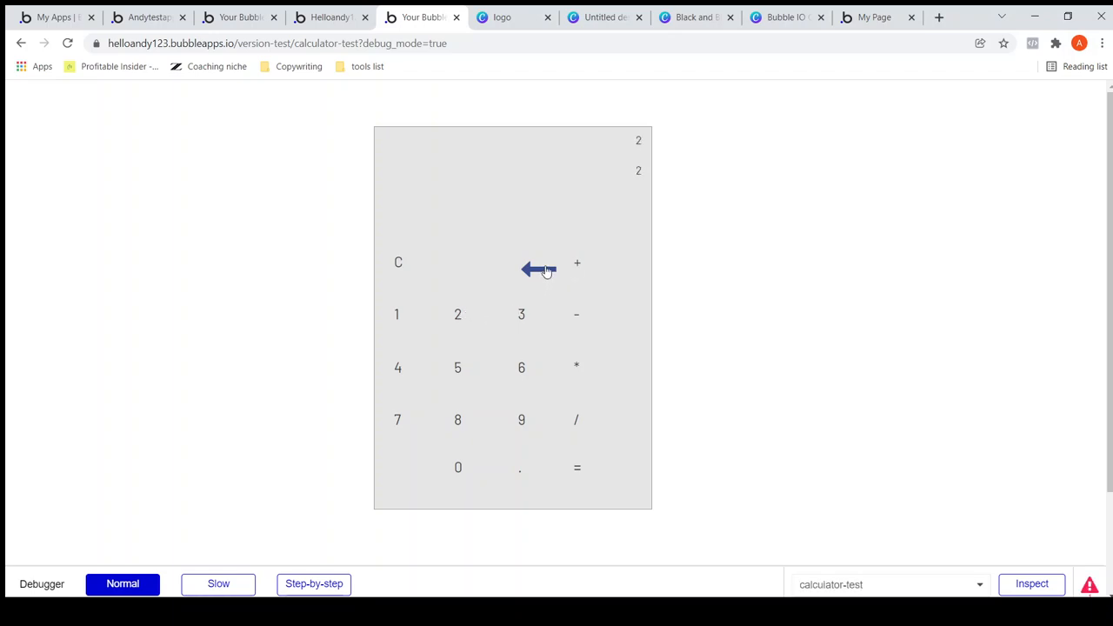
left_click(538, 268)
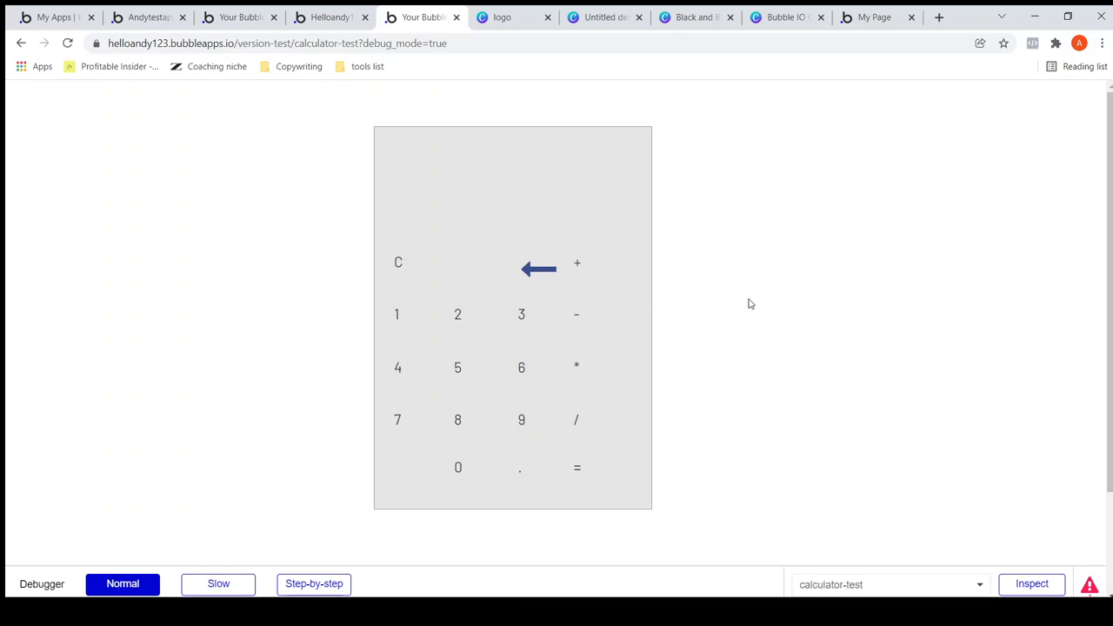
mouse_move(760, 334)
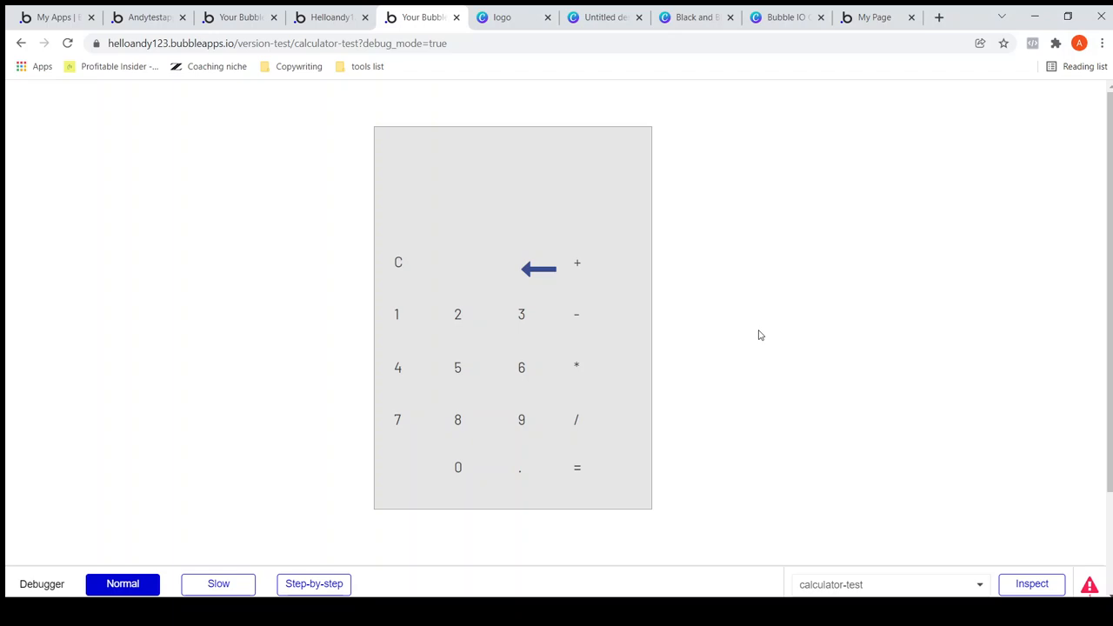
mouse_move(725, 353)
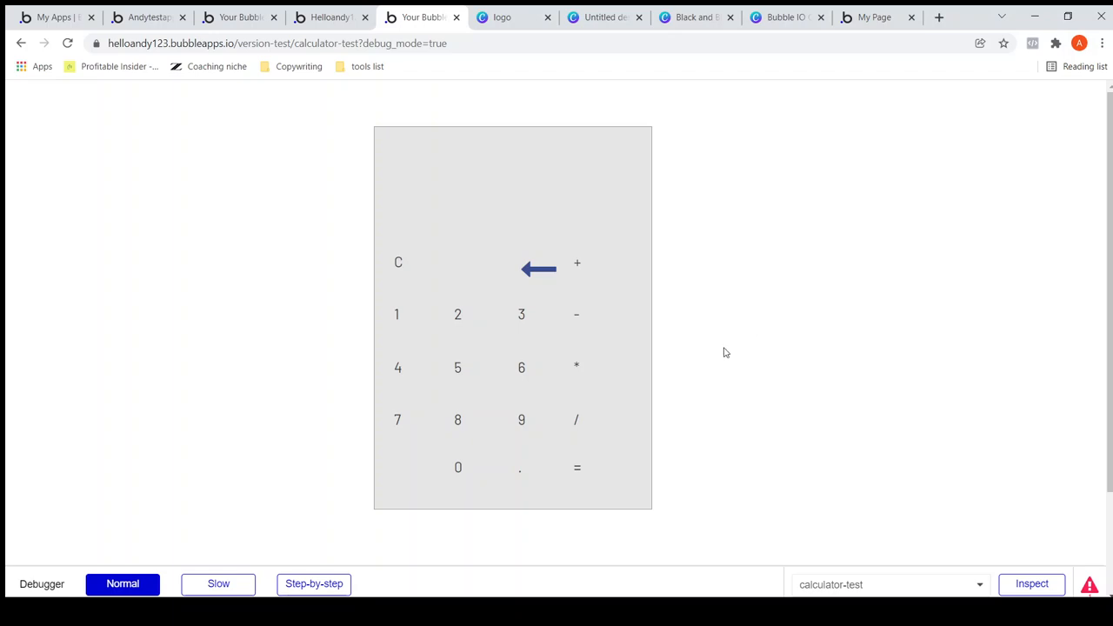
mouse_move(714, 337)
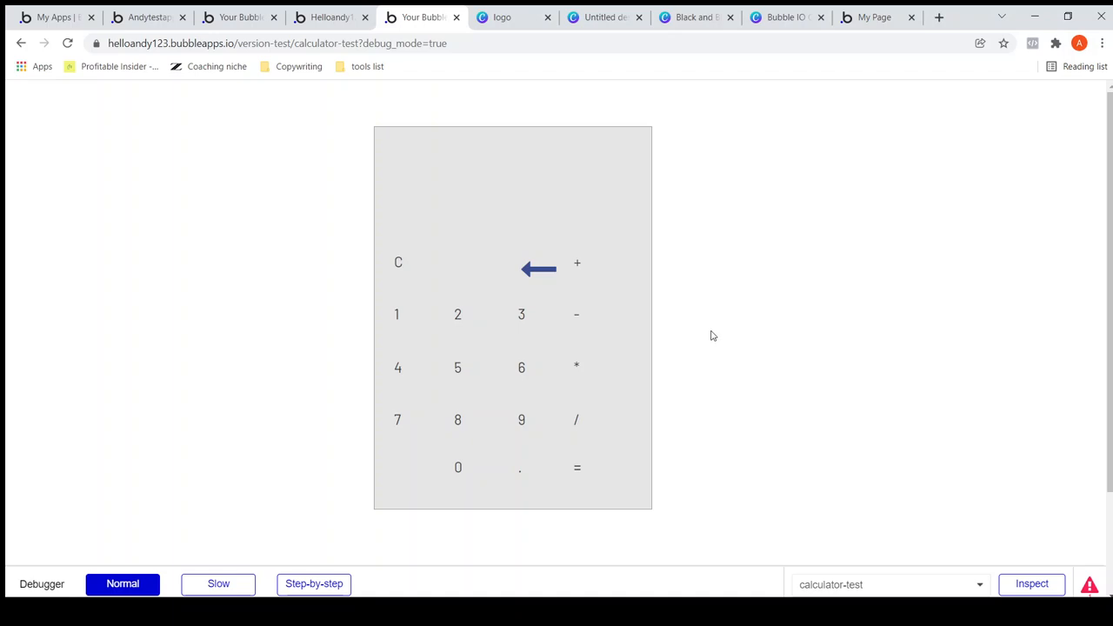
mouse_move(715, 330)
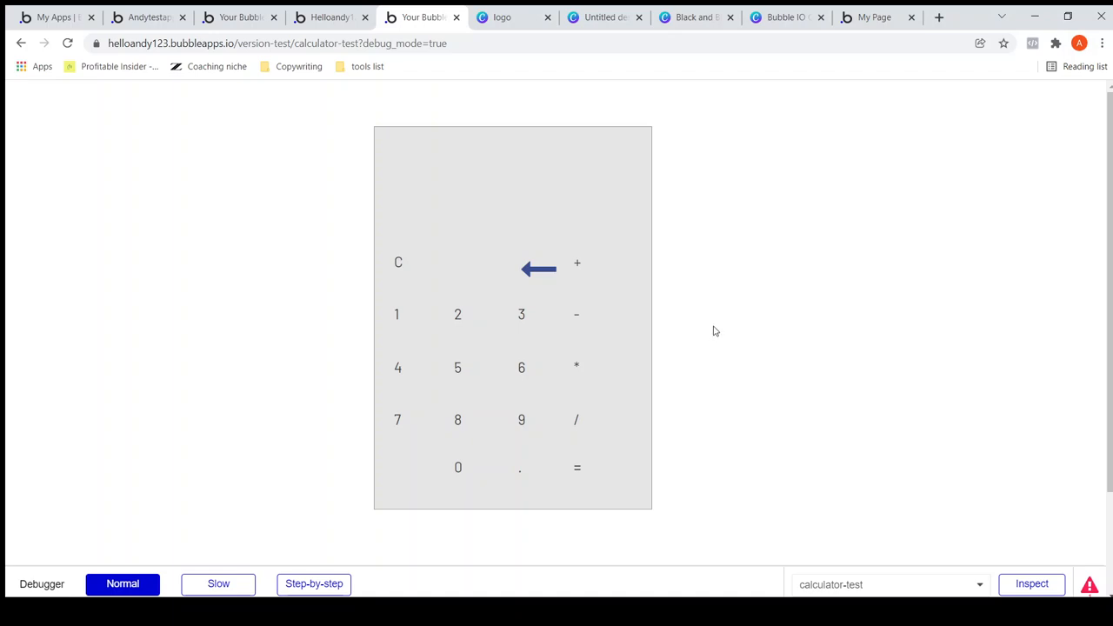
mouse_move(720, 327)
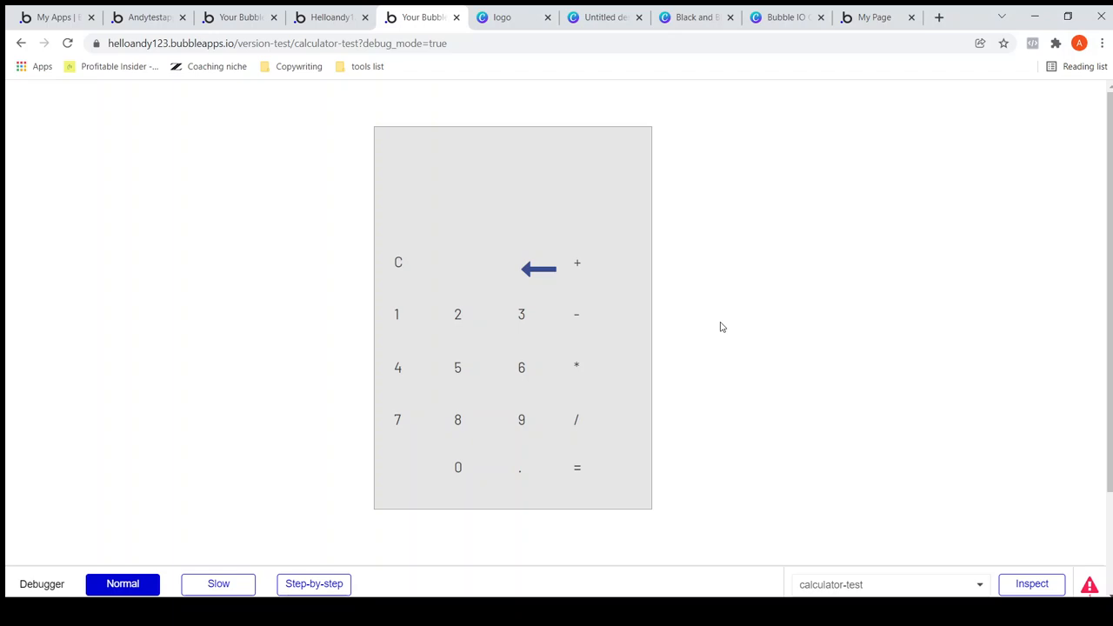
mouse_move(746, 324)
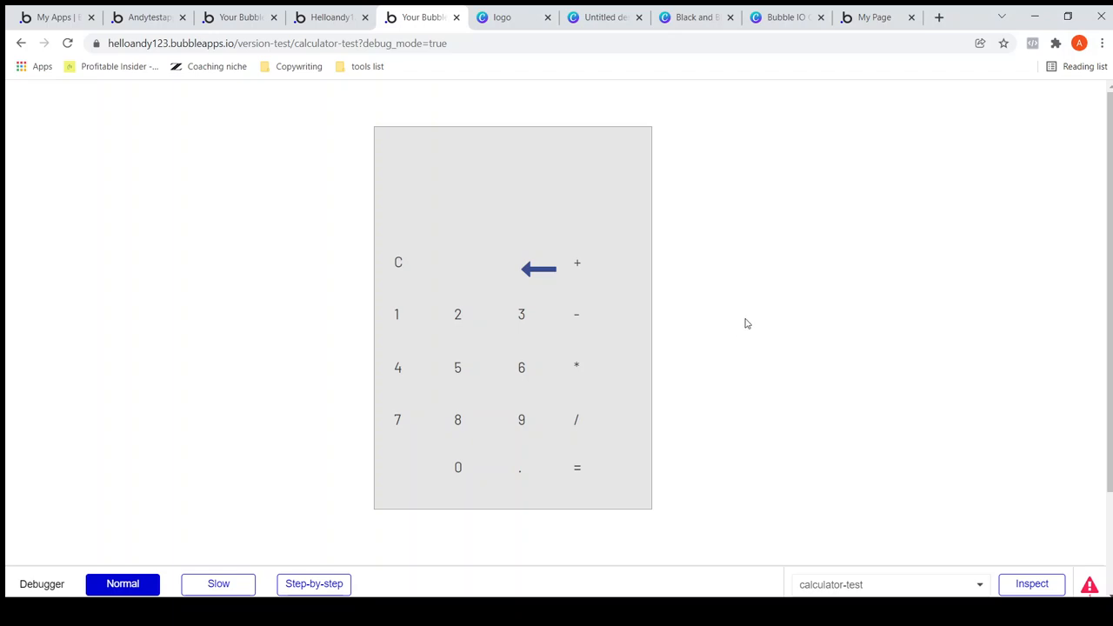